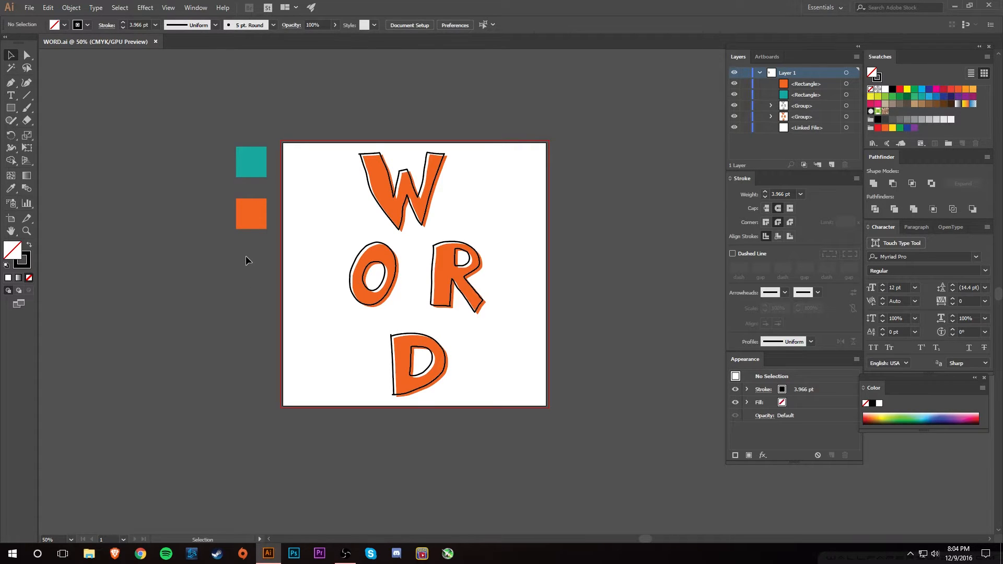
{"action": "mouse_move", "coordinate": [618, 198]}
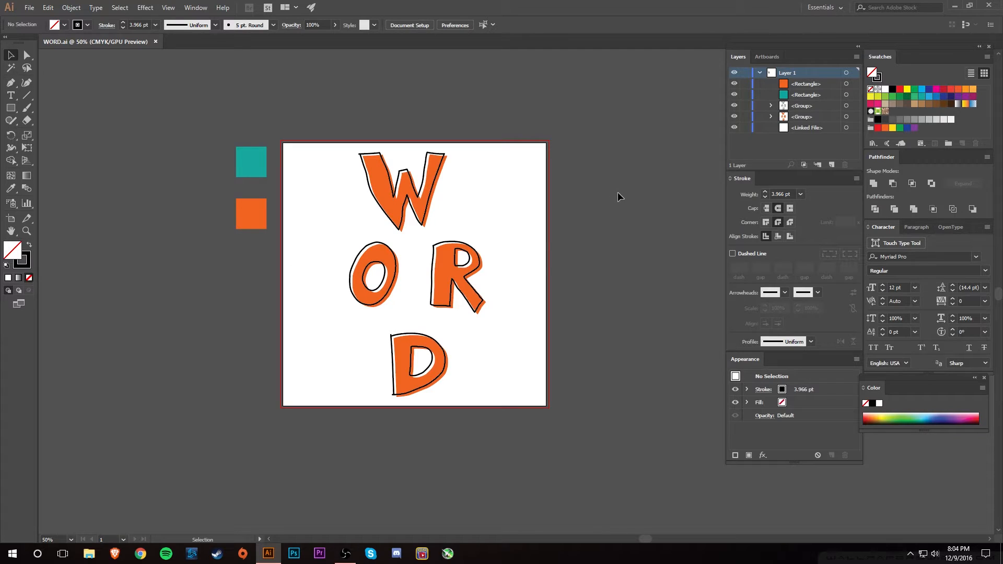
{"action": "mouse_move", "coordinate": [623, 190]}
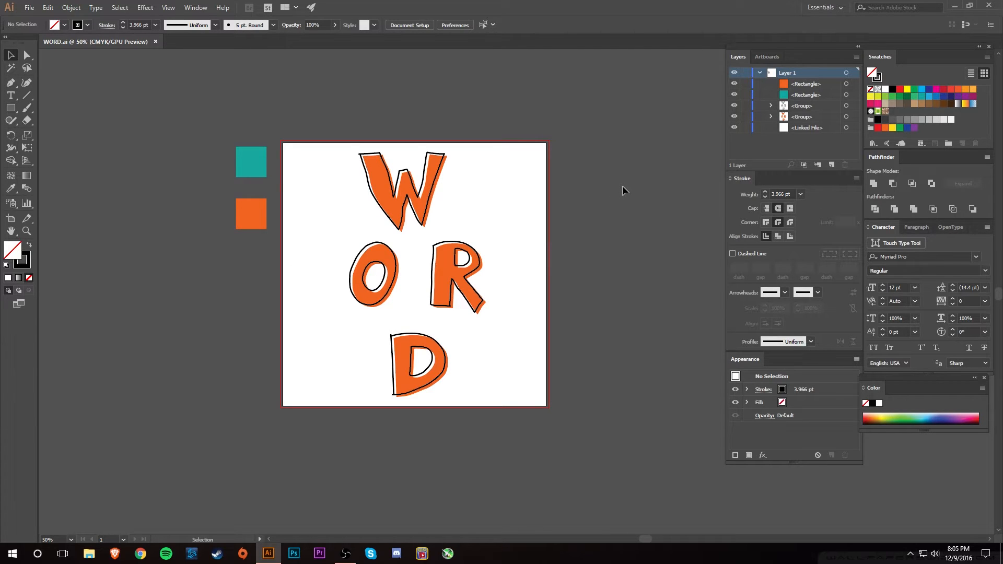
{"action": "mouse_move", "coordinate": [486, 259]}
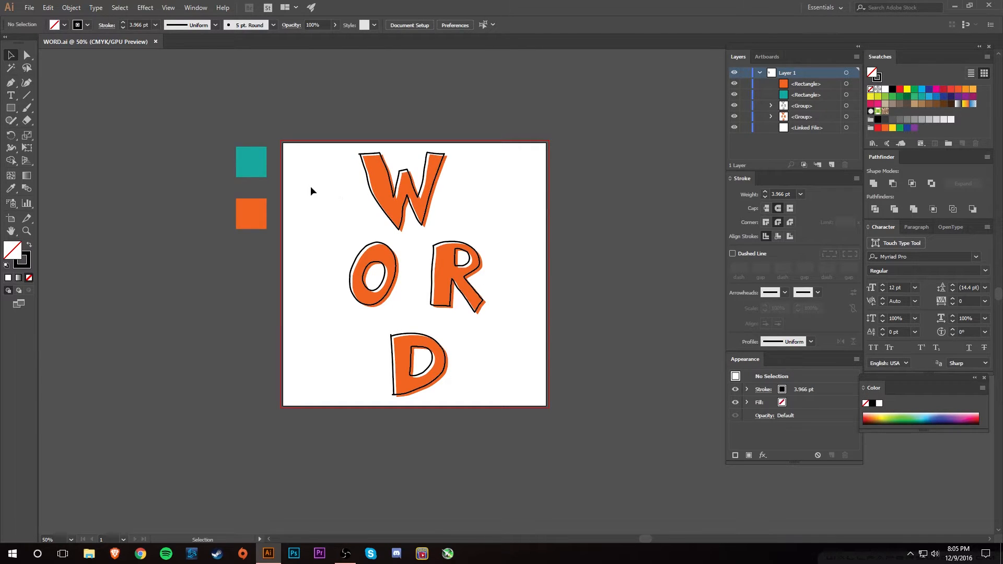
{"action": "mouse_move", "coordinate": [303, 153]}
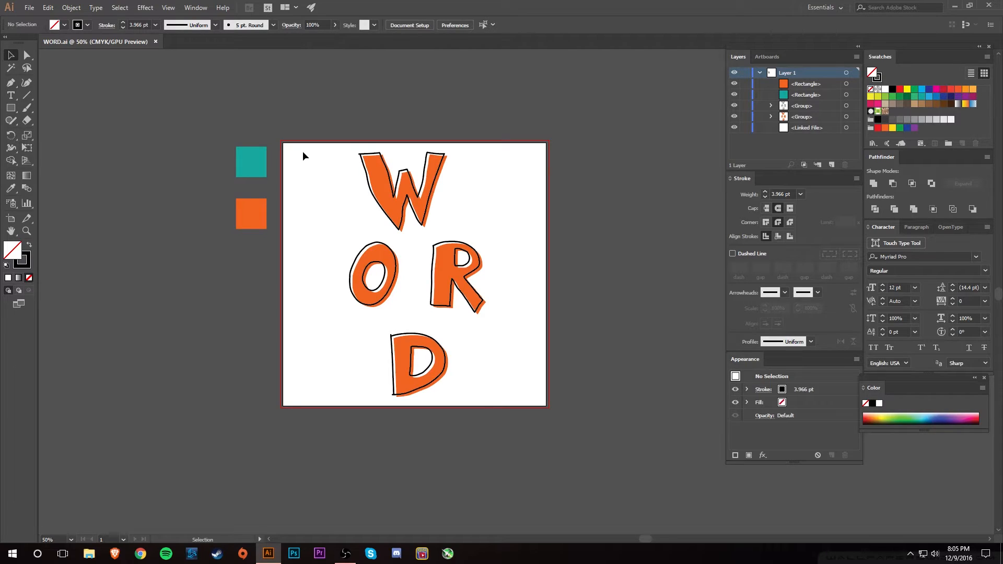
{"action": "mouse_move", "coordinate": [292, 154]}
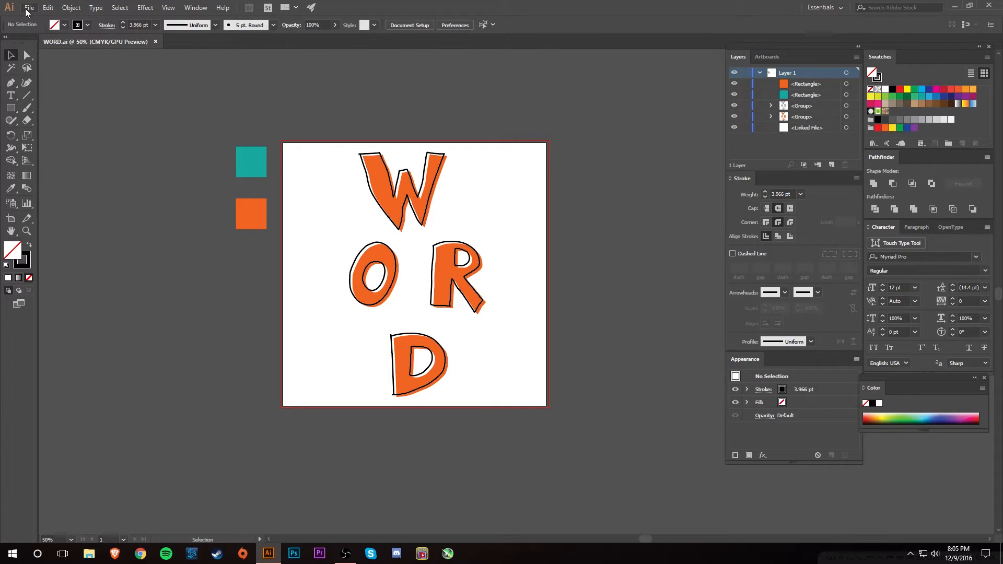
Recolour the teal square left of the artboard dark green and deselect.
{"action": "left_click", "coordinate": [29, 7]}
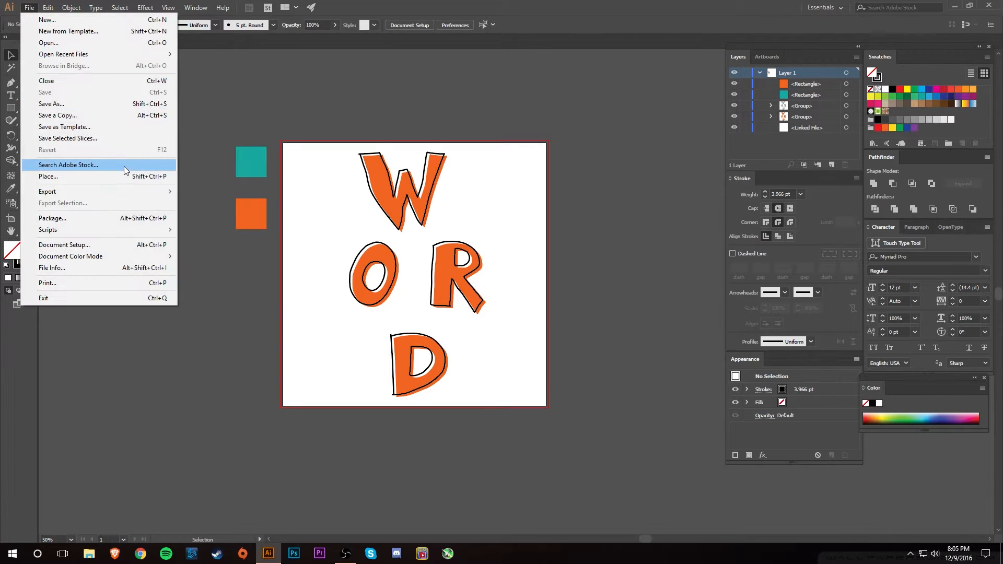
{"action": "mouse_move", "coordinate": [48, 20]}
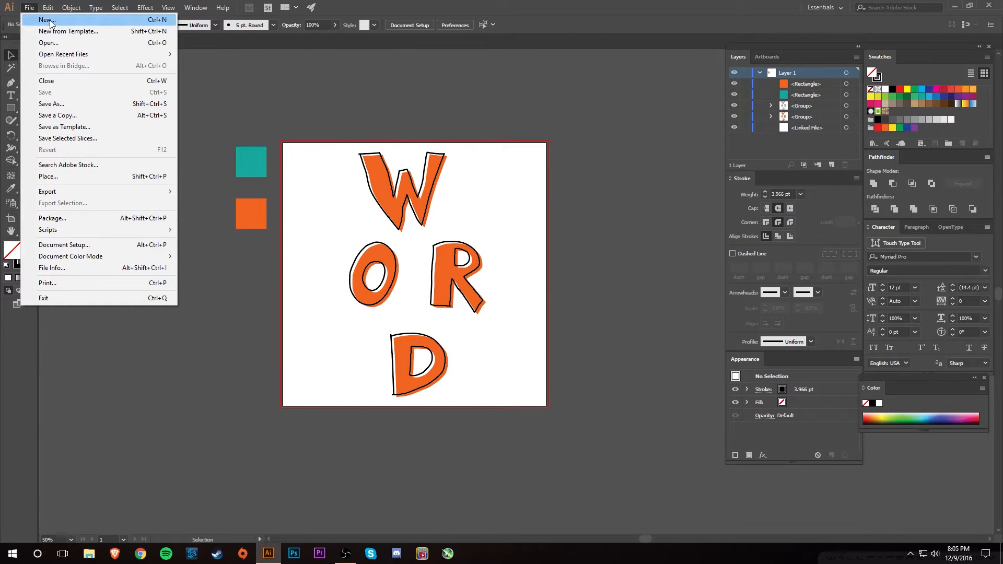
{"action": "mouse_move", "coordinate": [67, 106]}
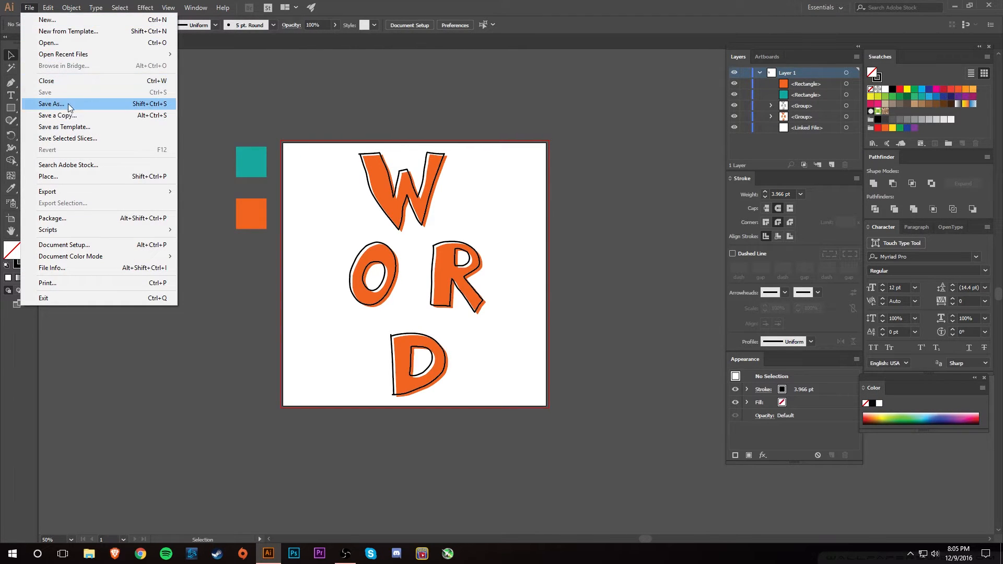
{"action": "mouse_move", "coordinate": [166, 97]}
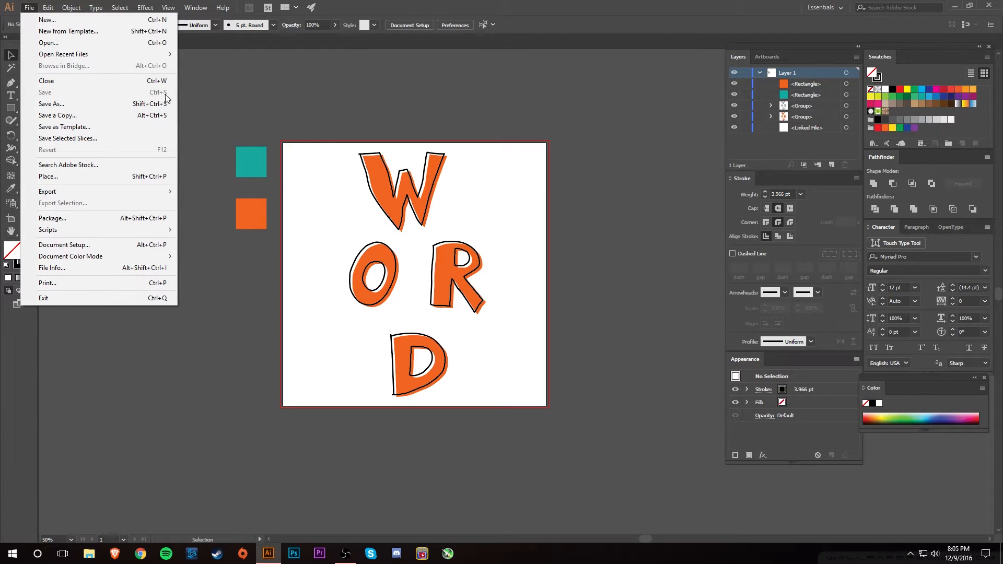
{"action": "left_click", "coordinate": [250, 161]}
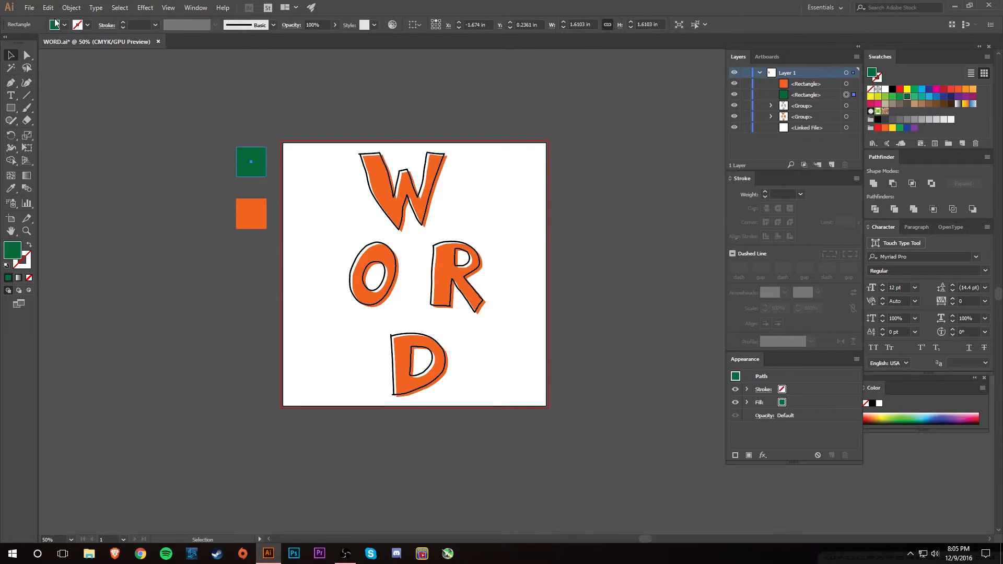
{"action": "left_click", "coordinate": [30, 8]}
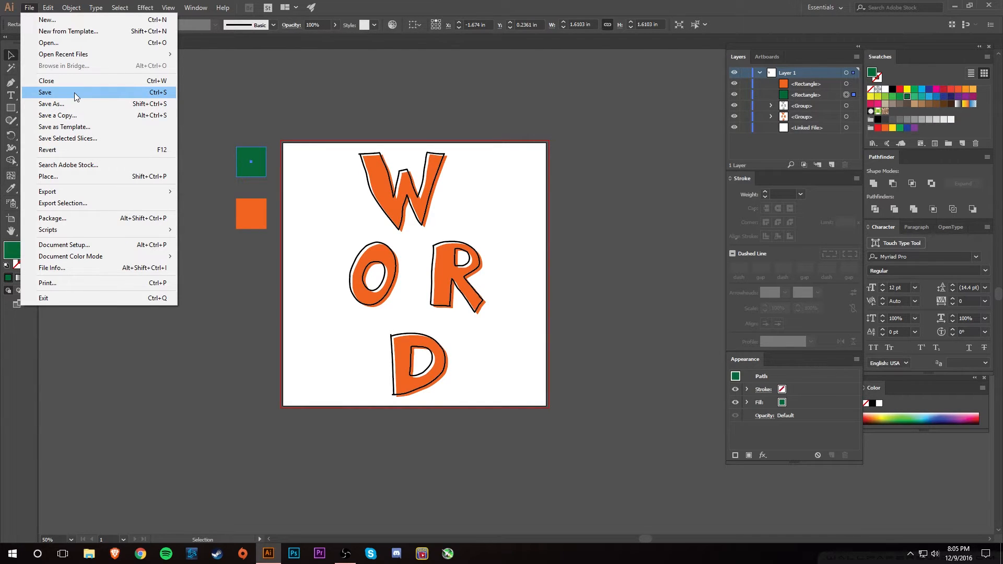
{"action": "left_click", "coordinate": [45, 92]}
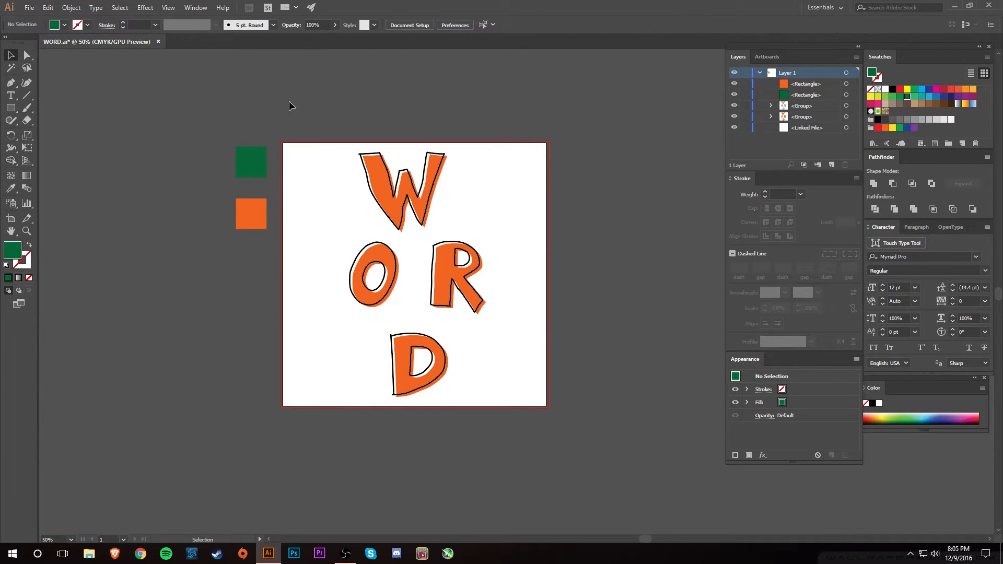
Start a Save As of the artwork under the name WORD 2.
{"action": "left_click", "coordinate": [29, 7]}
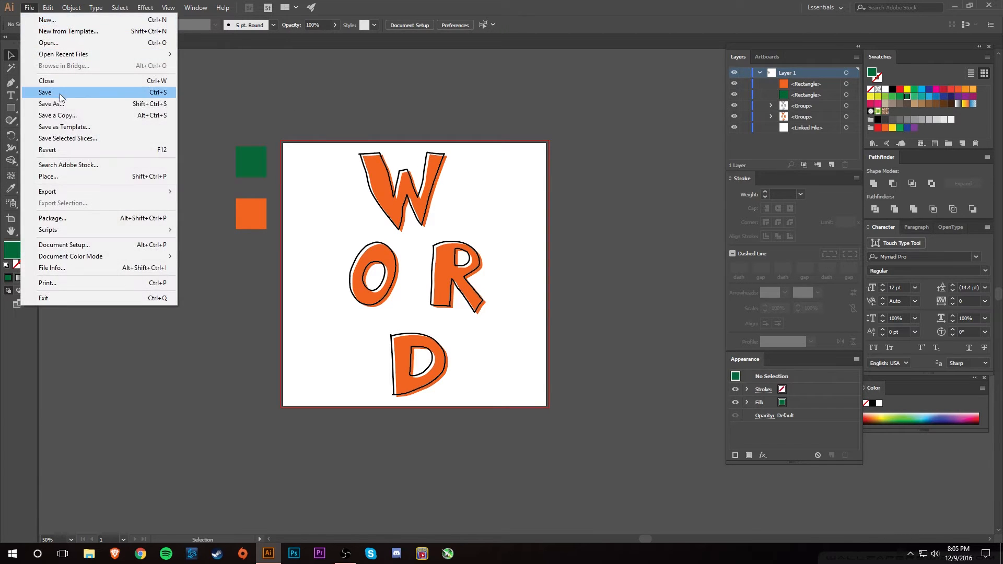
{"action": "left_click", "coordinate": [51, 103]}
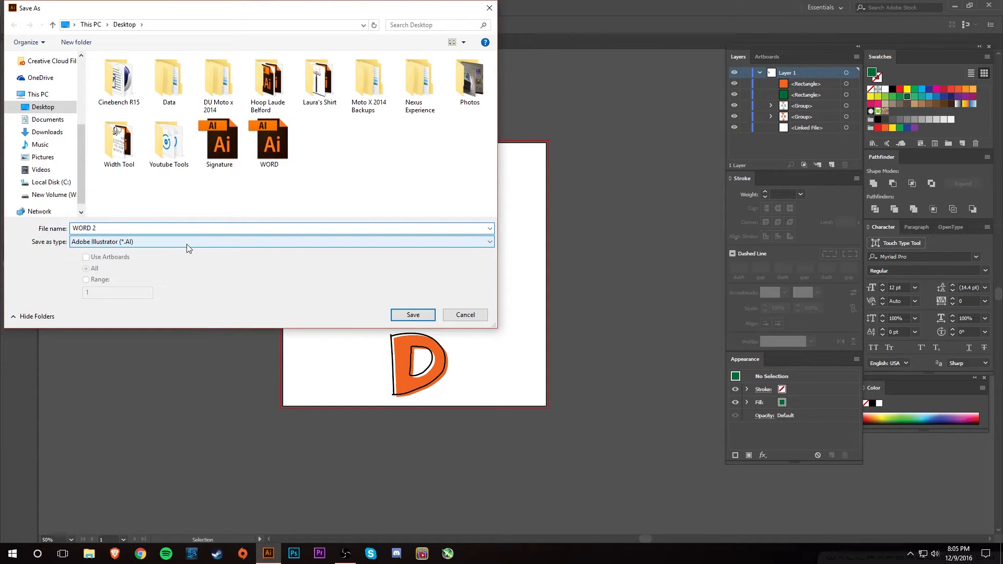
Review the AI, PDF, EPS and SVG formats, then cancel the save.
{"action": "left_click", "coordinate": [281, 241]}
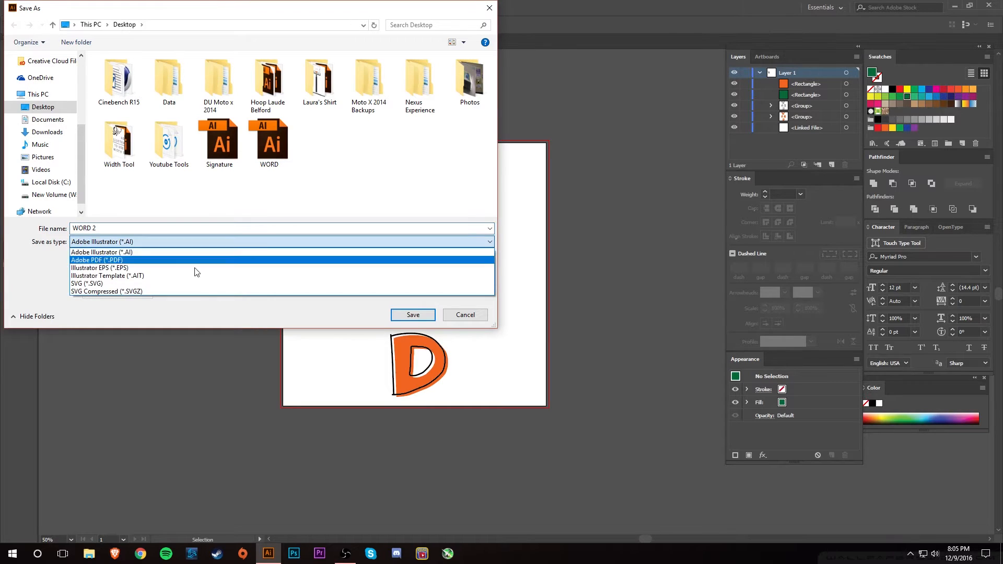
{"action": "mouse_move", "coordinate": [133, 261]}
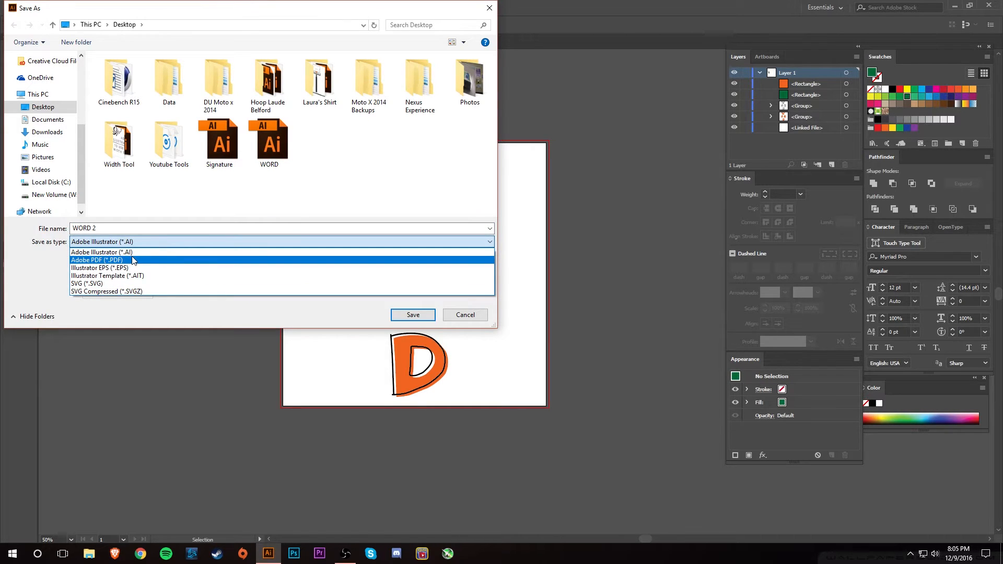
{"action": "mouse_move", "coordinate": [164, 284]}
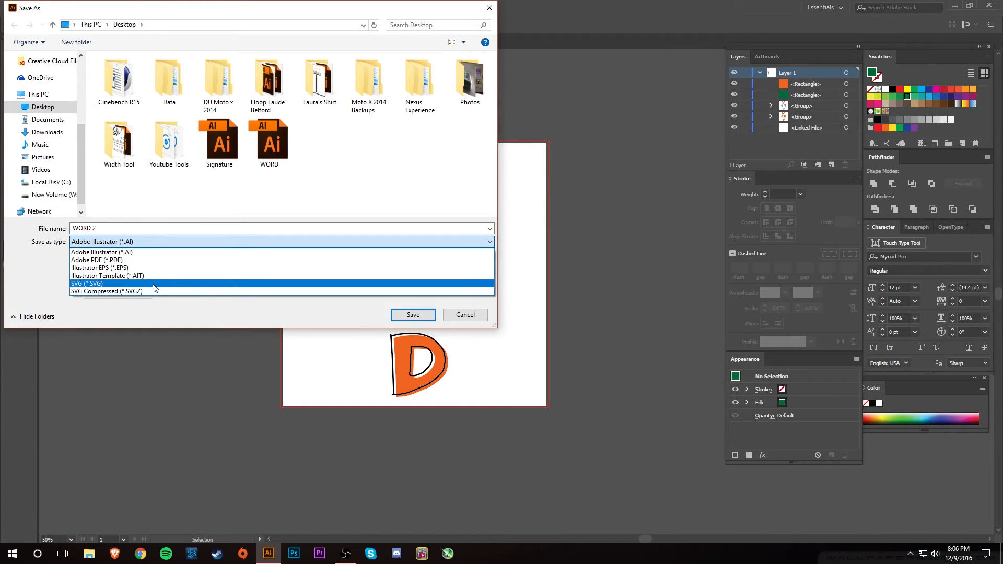
{"action": "mouse_move", "coordinate": [108, 292]}
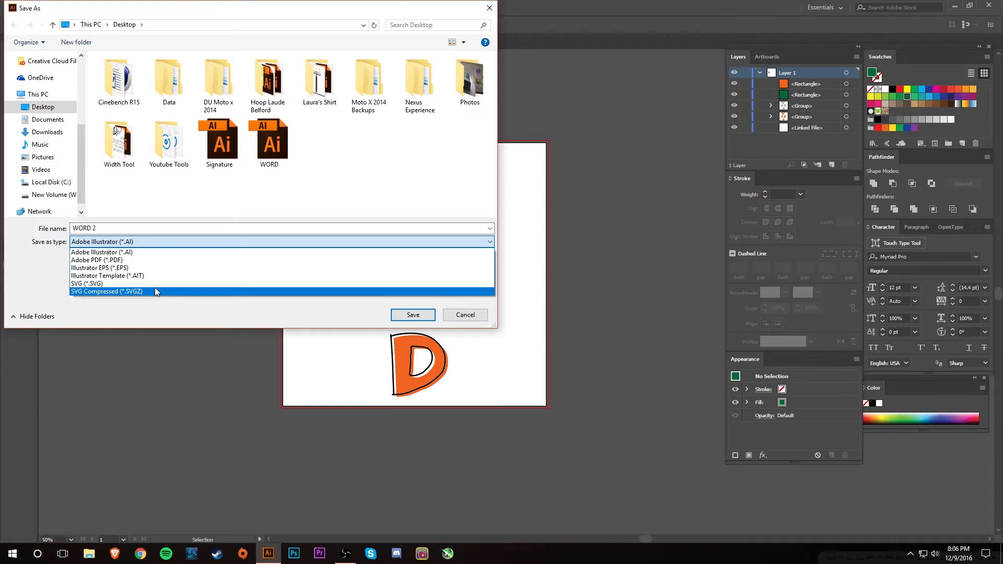
{"action": "mouse_move", "coordinate": [88, 283]}
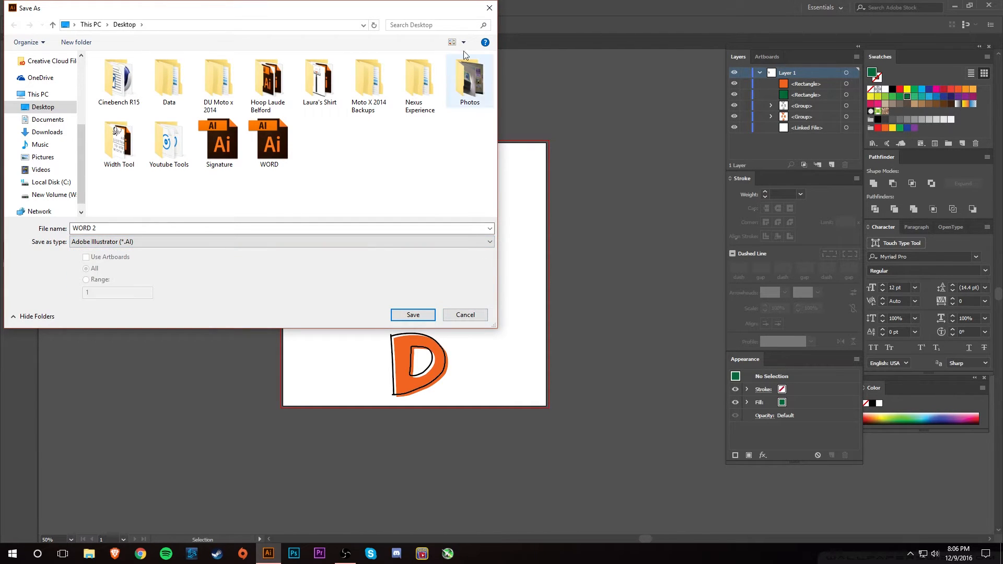
{"action": "left_click", "coordinate": [413, 314]}
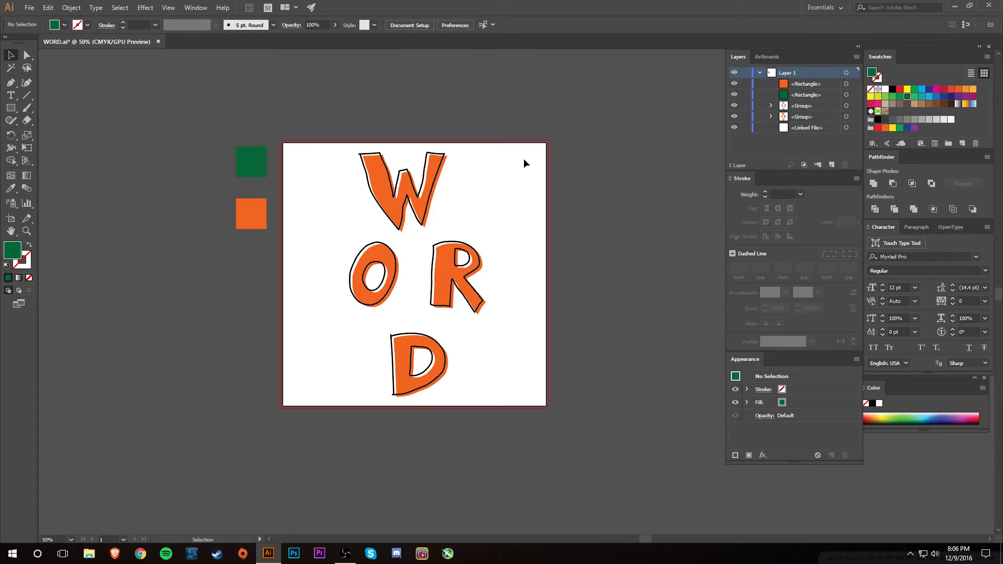
Expand the WORD letters group's fill and stroke into plain shapes.
{"action": "left_click_drag", "start_coordinate": [314, 139], "coordinate": [337, 197]}
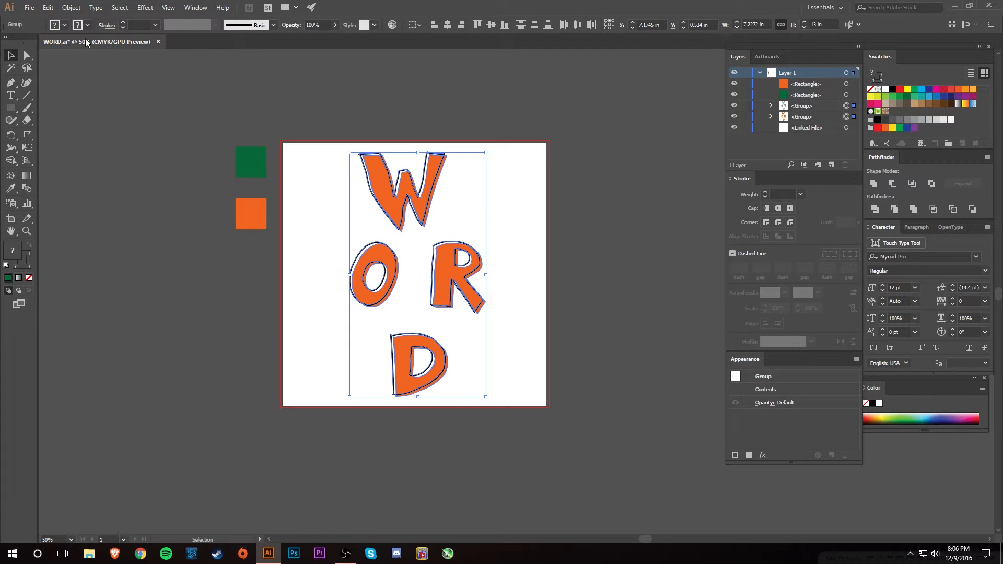
{"action": "left_click", "coordinate": [71, 7]}
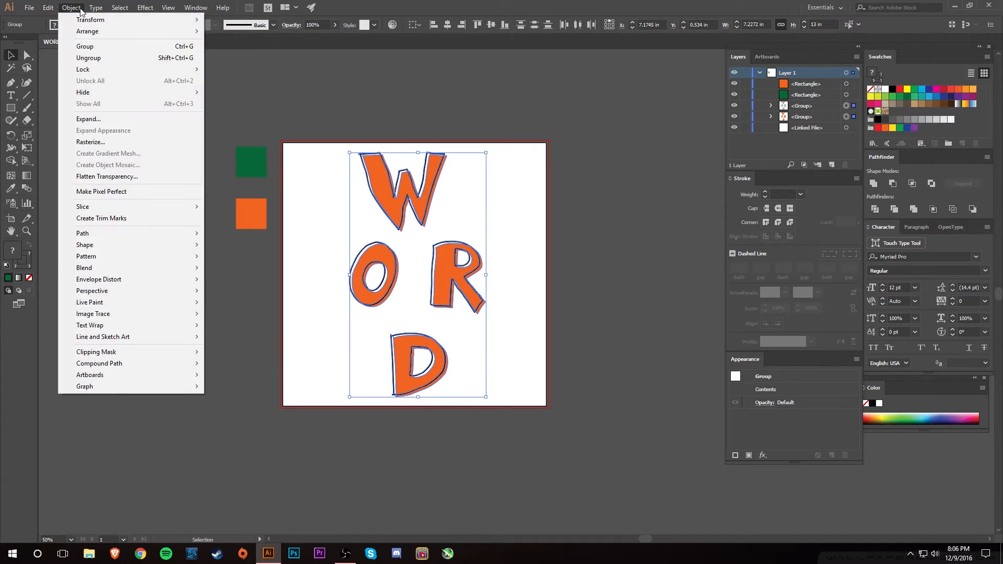
{"action": "left_click", "coordinate": [87, 119]}
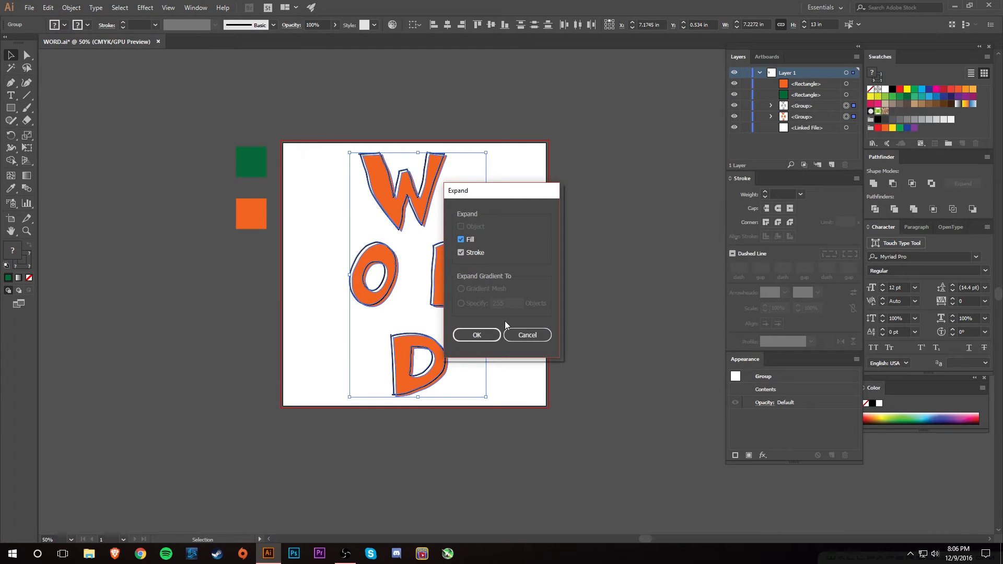
{"action": "left_click", "coordinate": [476, 334]}
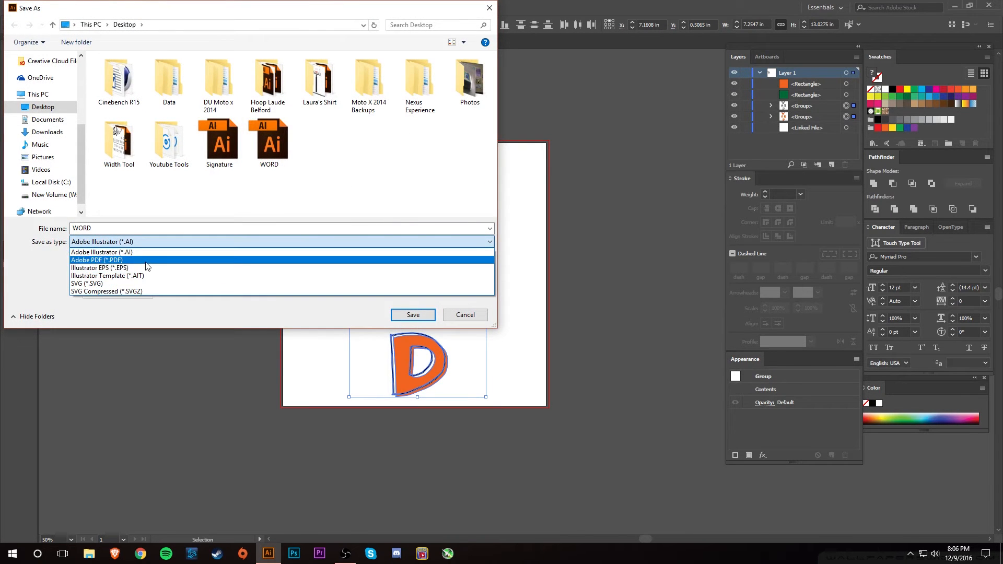
Save as WORD.pdf with the Illustrator Default preset and Acrobat 6 (PDF 1.5) compatibility.
{"action": "left_click", "coordinate": [412, 314]}
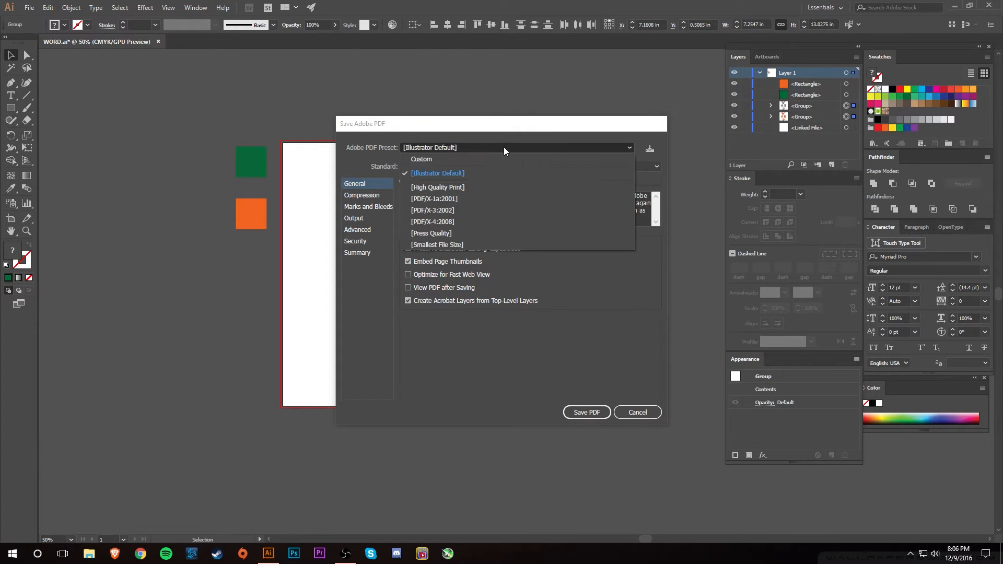
{"action": "mouse_move", "coordinate": [470, 233]}
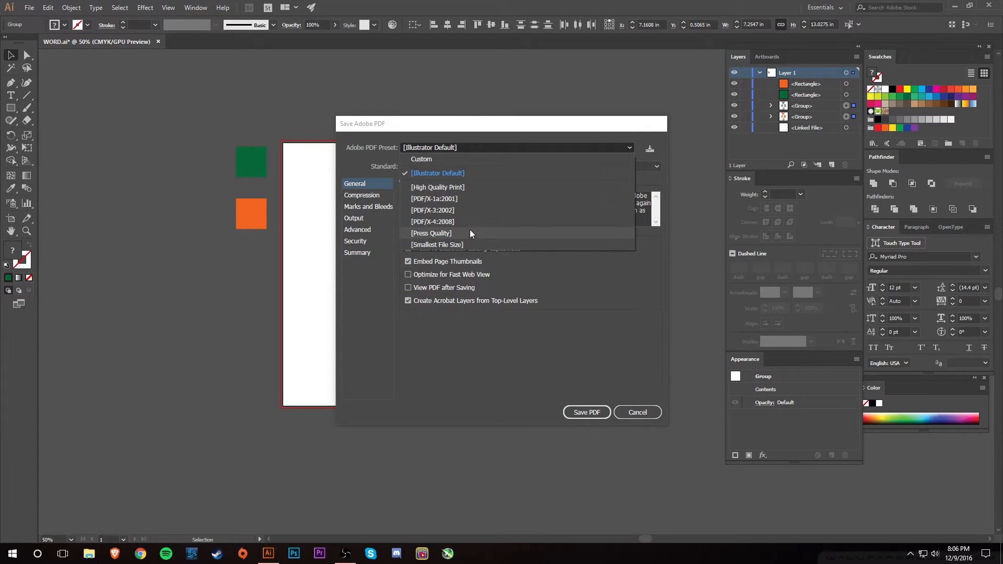
{"action": "mouse_move", "coordinate": [488, 221]}
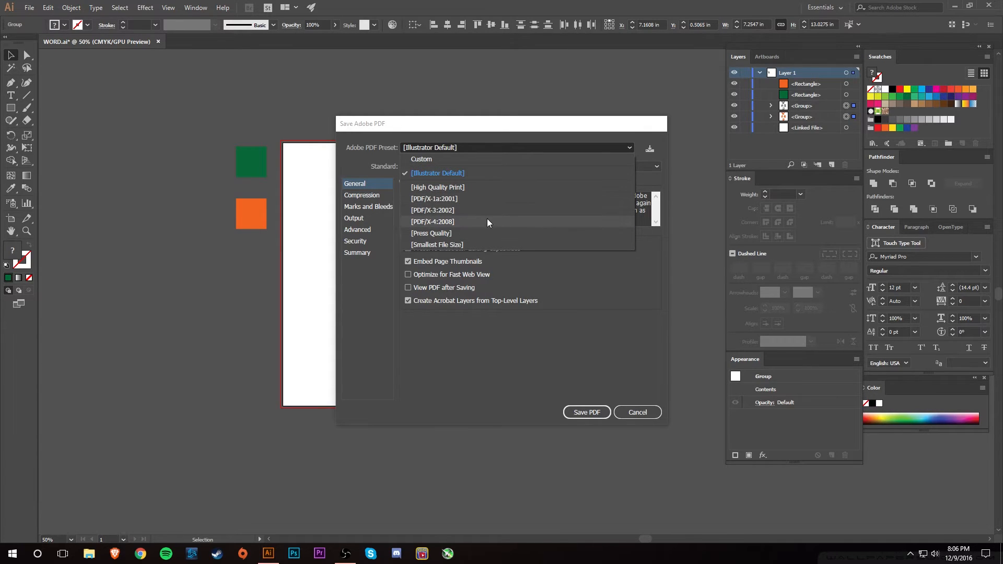
{"action": "left_click", "coordinate": [438, 172]}
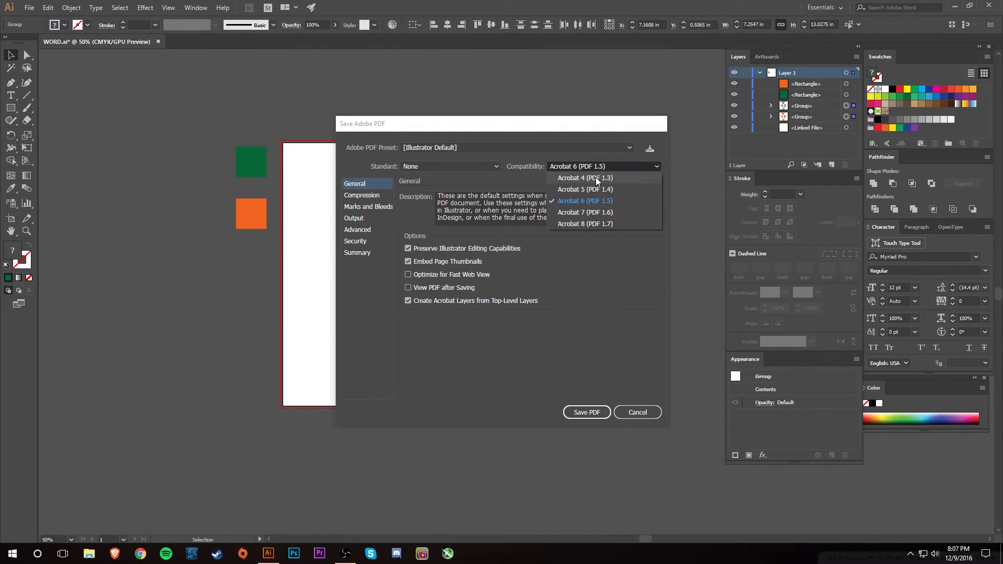
{"action": "left_click", "coordinate": [585, 201]}
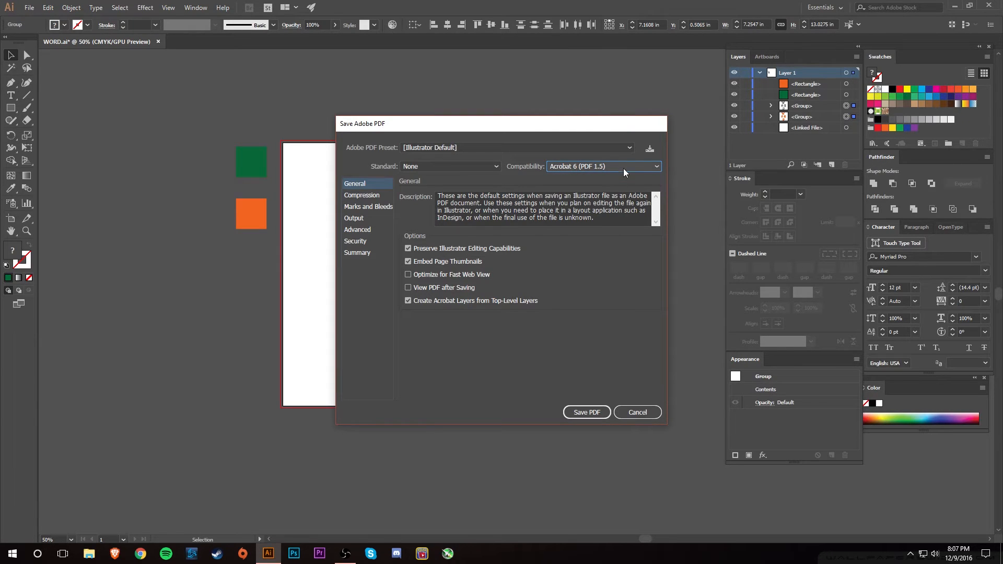
{"action": "mouse_move", "coordinate": [621, 182]}
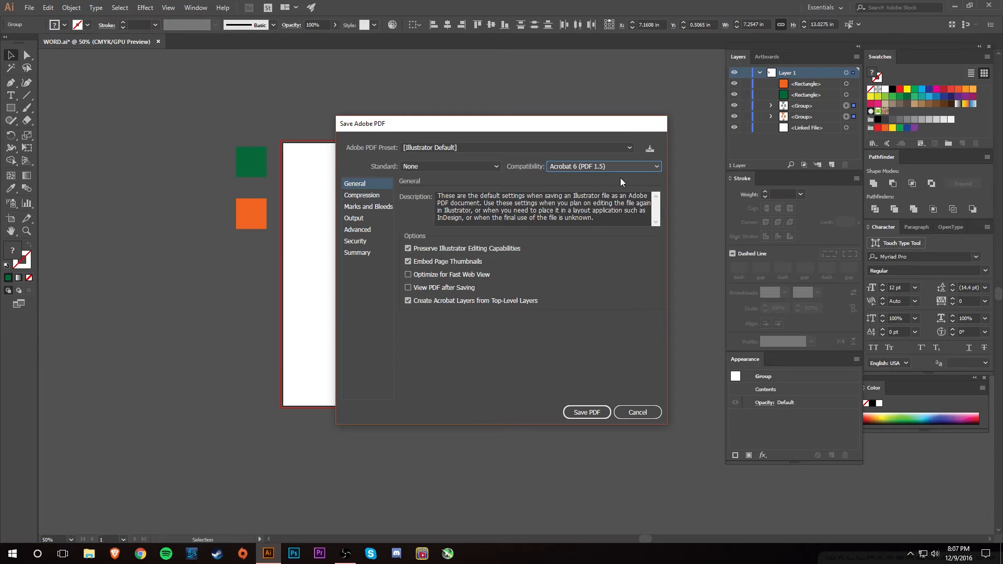
{"action": "mouse_move", "coordinate": [588, 175]}
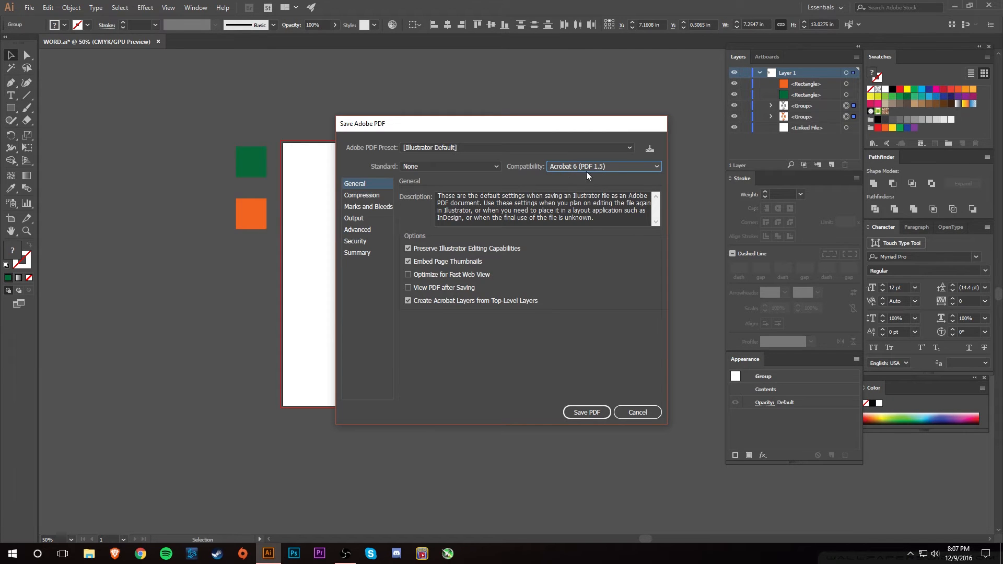
{"action": "mouse_move", "coordinate": [501, 195]}
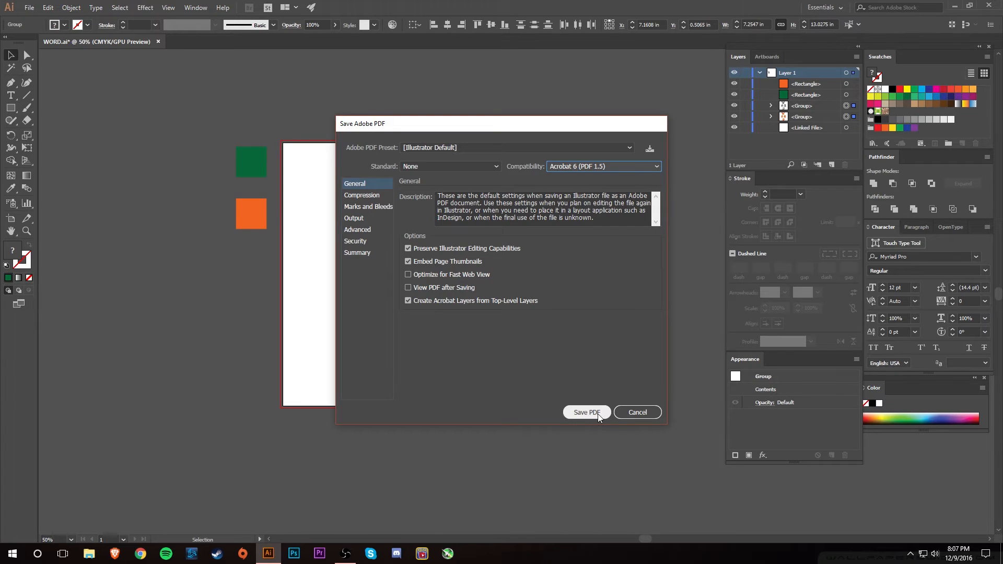
{"action": "left_click", "coordinate": [585, 412]}
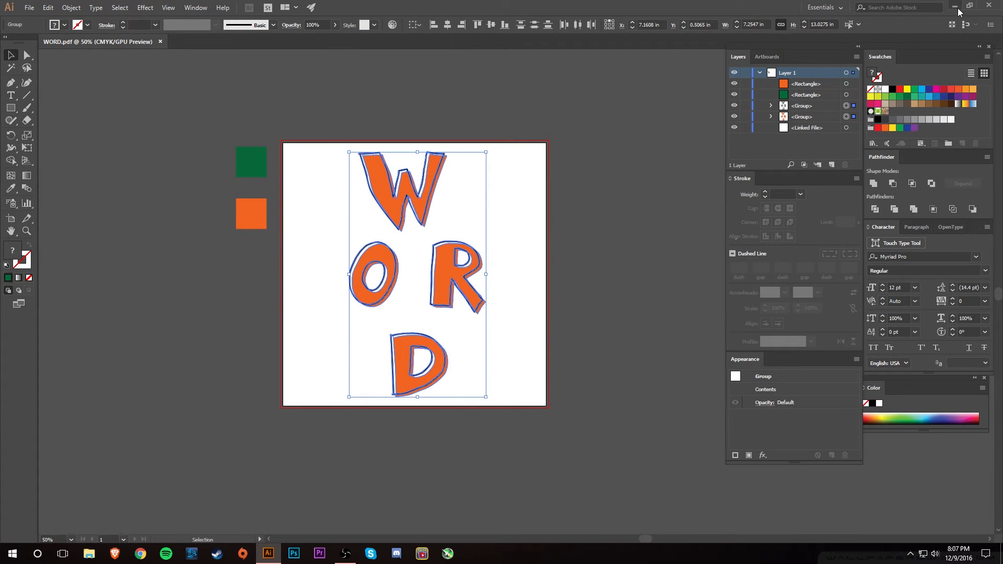
{"action": "left_click", "coordinate": [954, 7]}
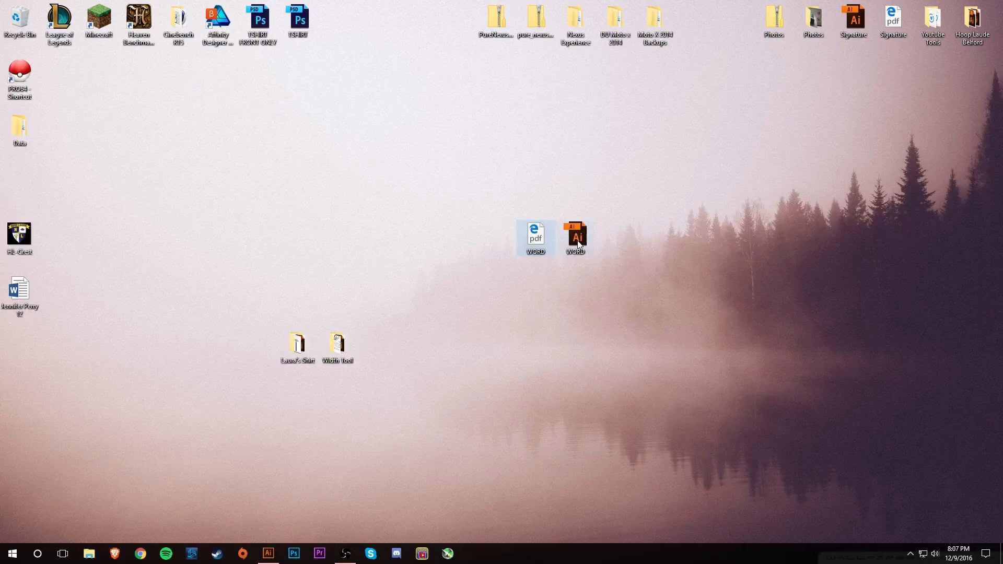
{"action": "double_click", "coordinate": [575, 238]}
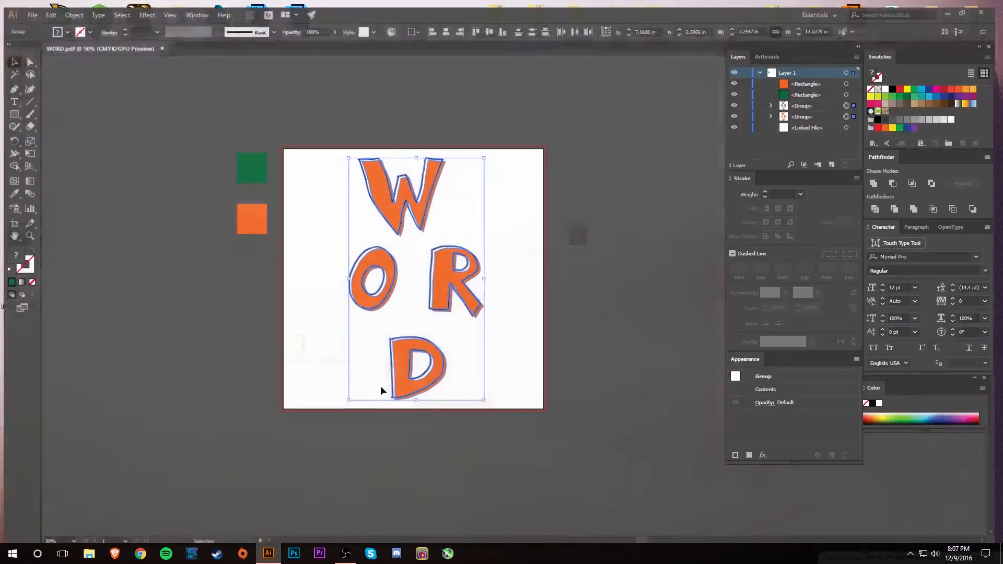
{"action": "left_click", "coordinate": [186, 157]}
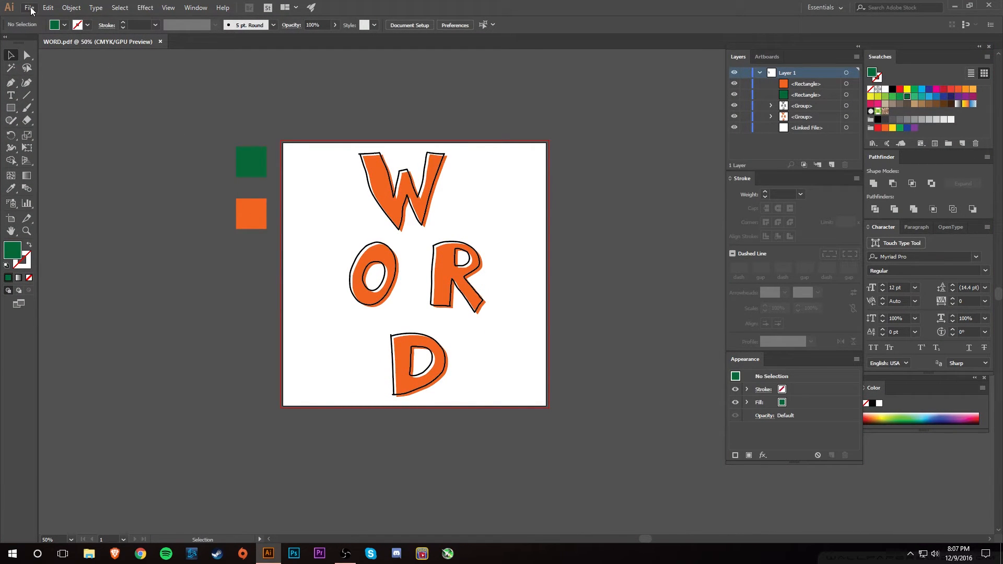
In Save for Web (Legacy), preview the artwork as a transparent PNG-24.
{"action": "left_click", "coordinate": [29, 7]}
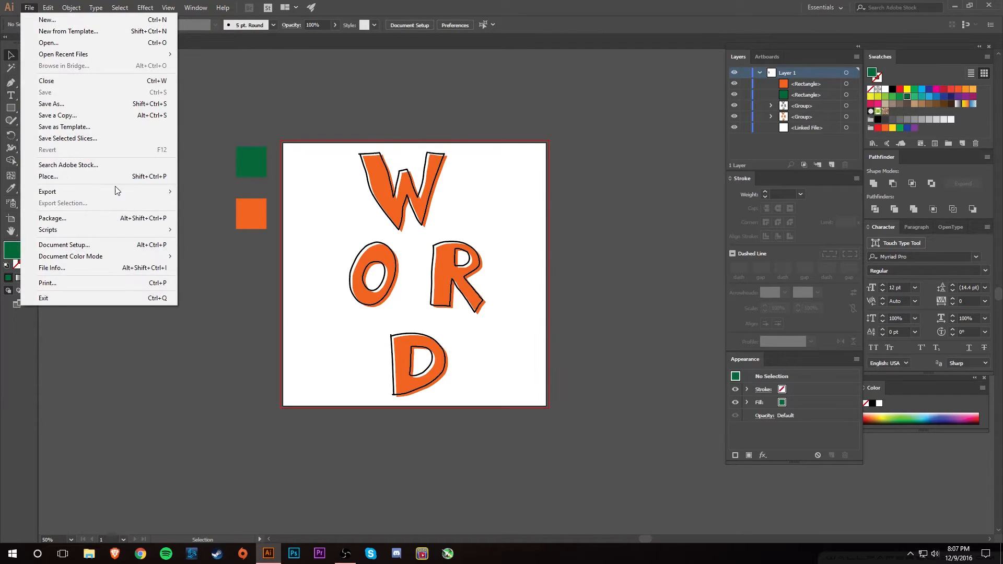
{"action": "mouse_move", "coordinate": [194, 180]}
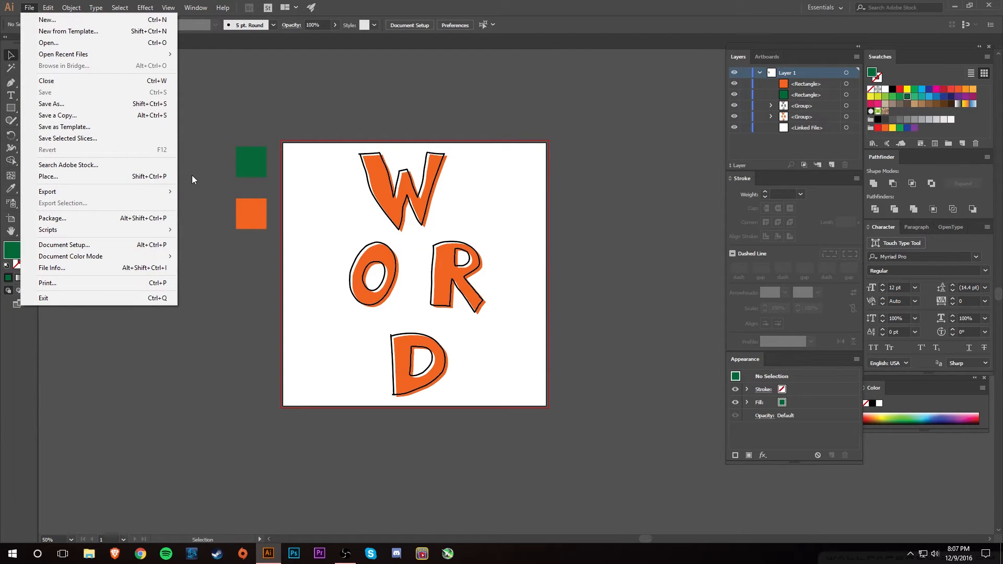
{"action": "mouse_move", "coordinate": [124, 205]}
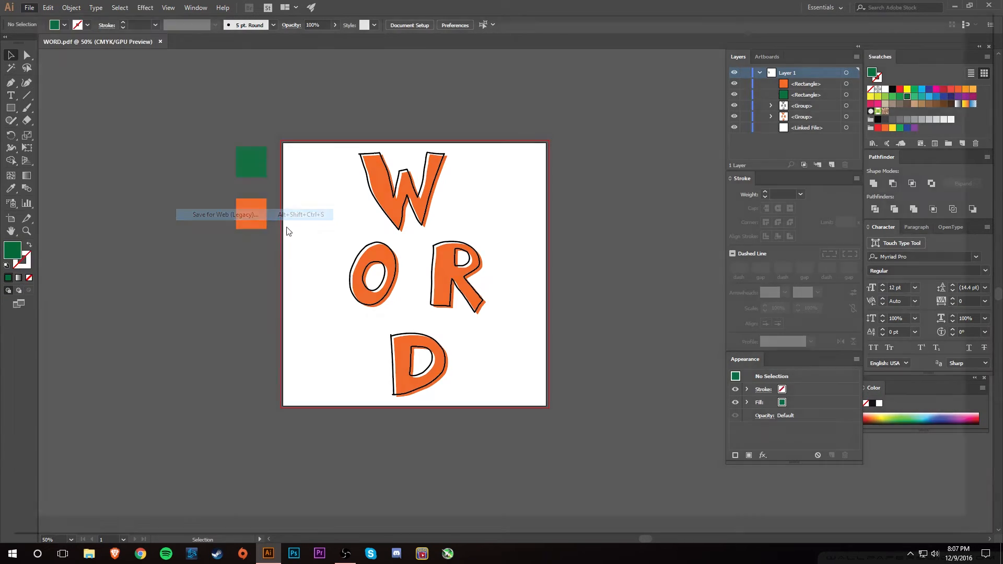
{"action": "left_click", "coordinate": [223, 214]}
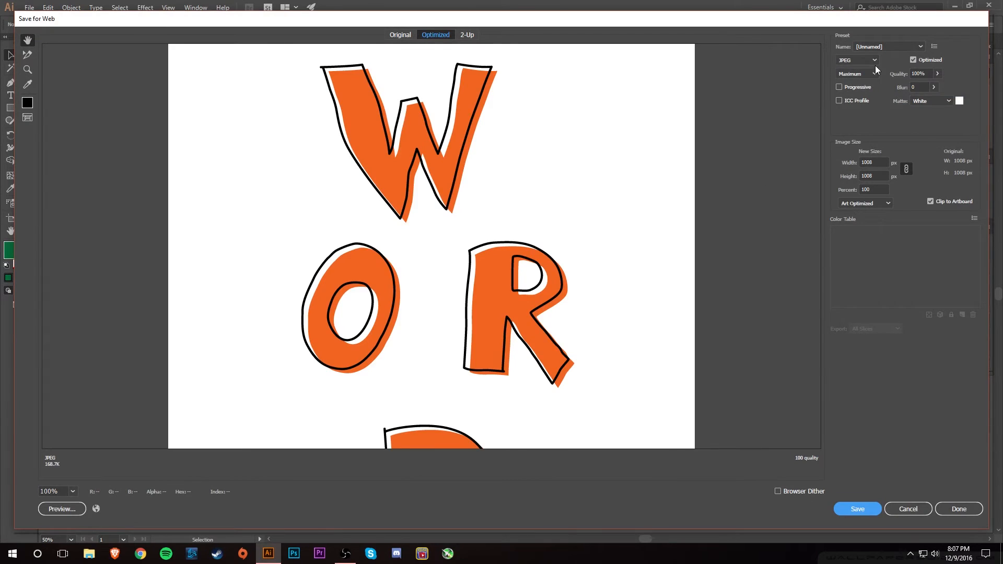
{"action": "left_click", "coordinate": [875, 60]}
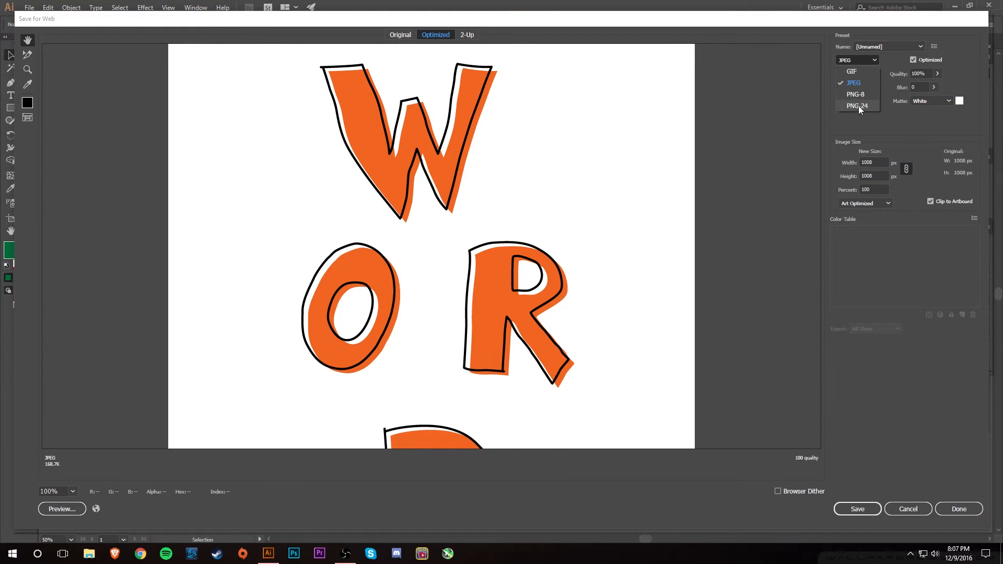
{"action": "left_click", "coordinate": [857, 105]}
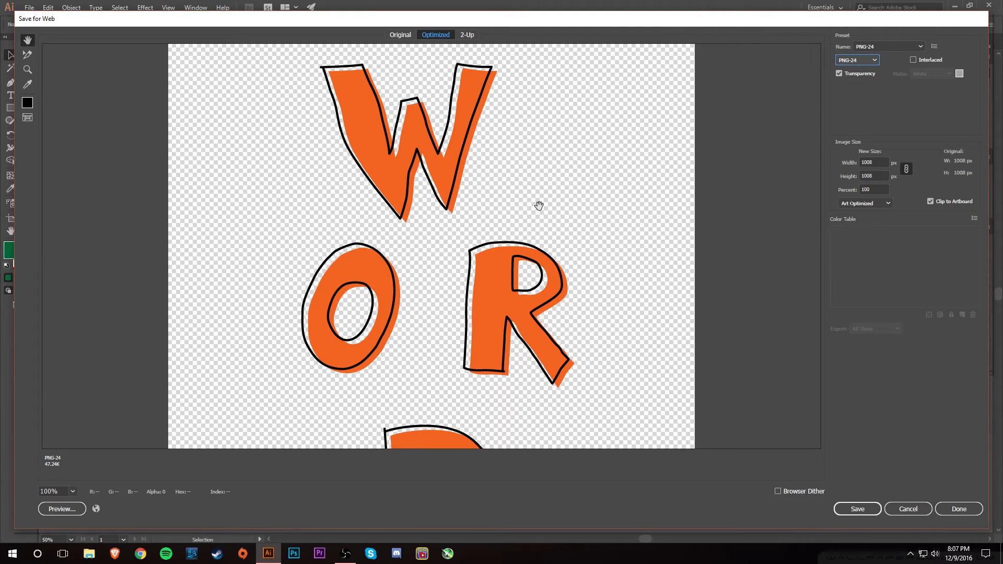
{"action": "mouse_move", "coordinate": [529, 192]}
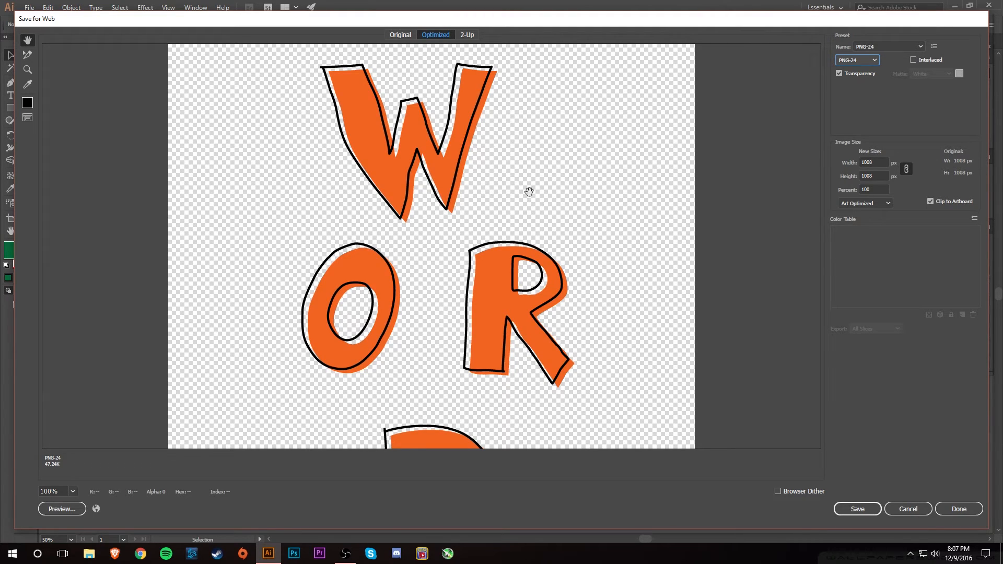
Switch back to JPEG at Maximum quality and save the 1000 × 1000 px web image.
{"action": "left_click", "coordinate": [874, 60]}
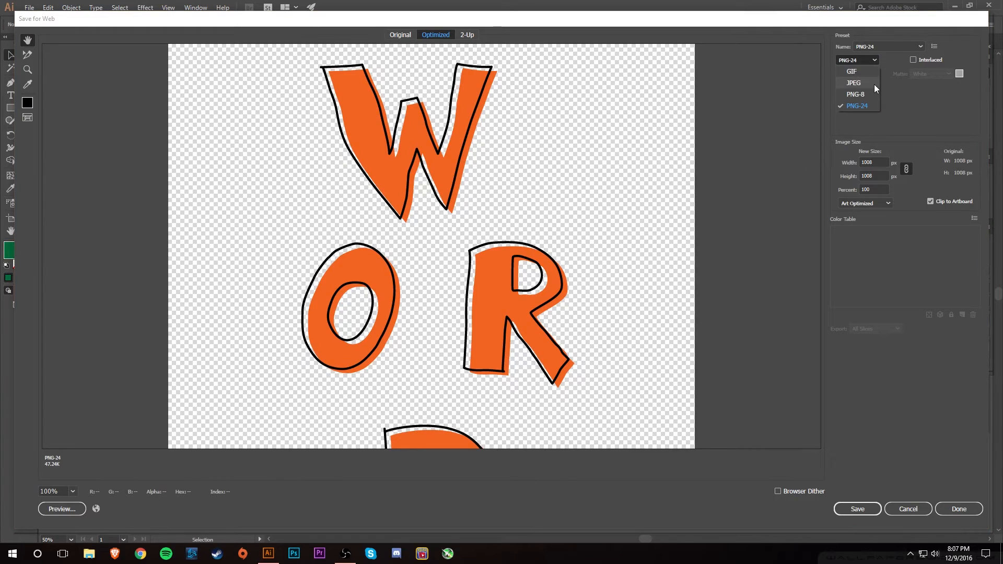
{"action": "left_click", "coordinate": [853, 84]}
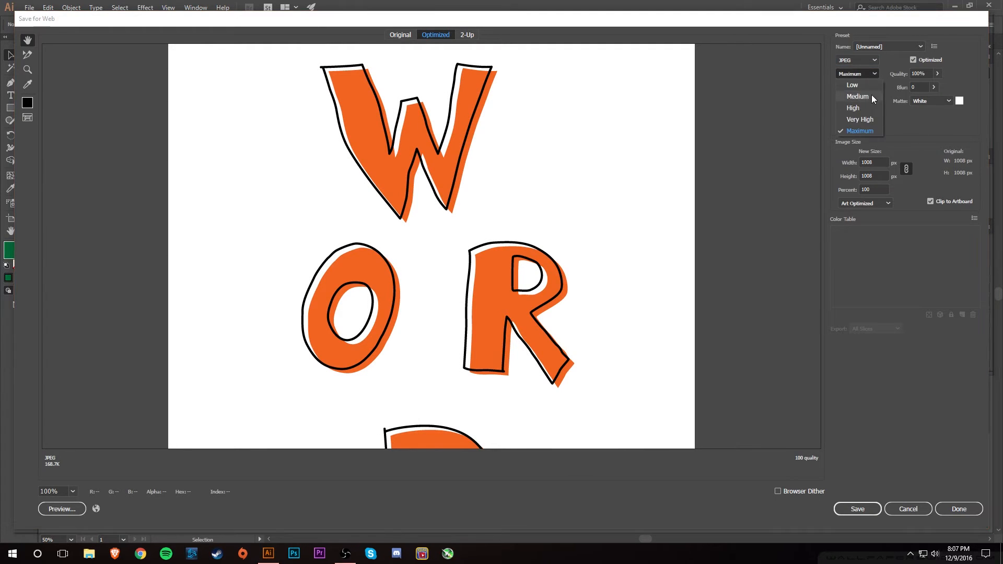
{"action": "left_click", "coordinate": [860, 131]}
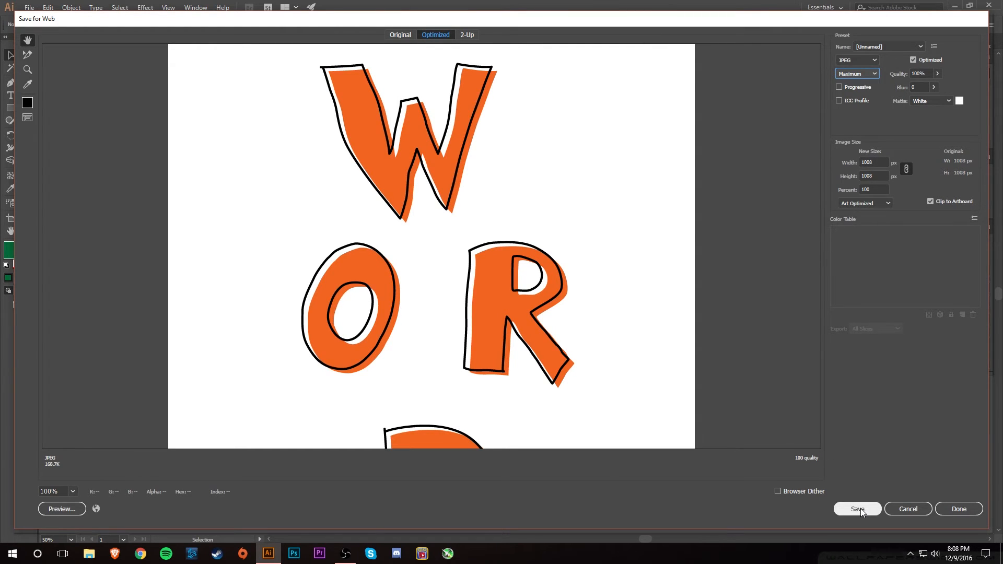
{"action": "left_click", "coordinate": [857, 509]}
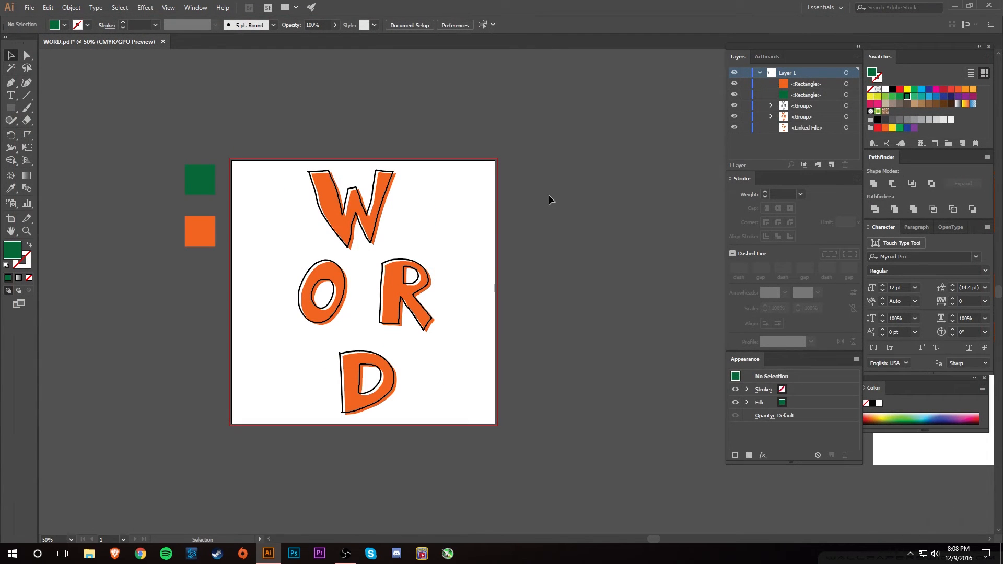
{"action": "left_click", "coordinate": [970, 7]}
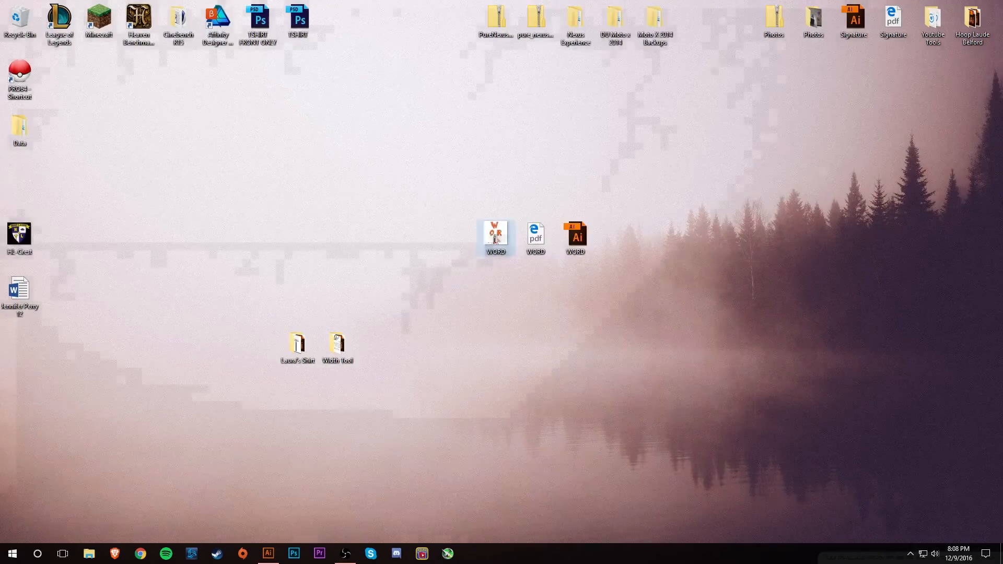
{"action": "left_click", "coordinate": [608, 241]}
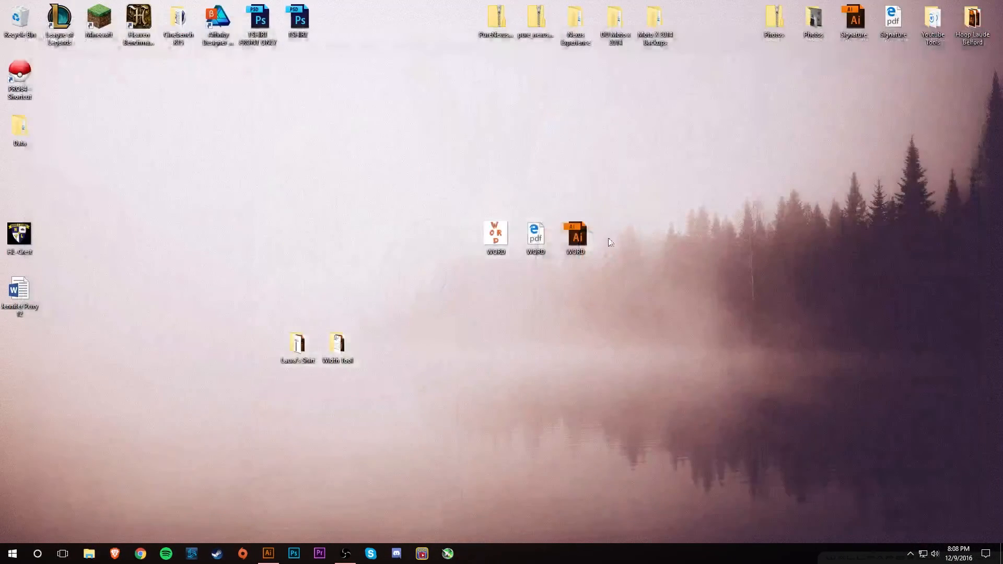
{"action": "right_click", "coordinate": [496, 237]}
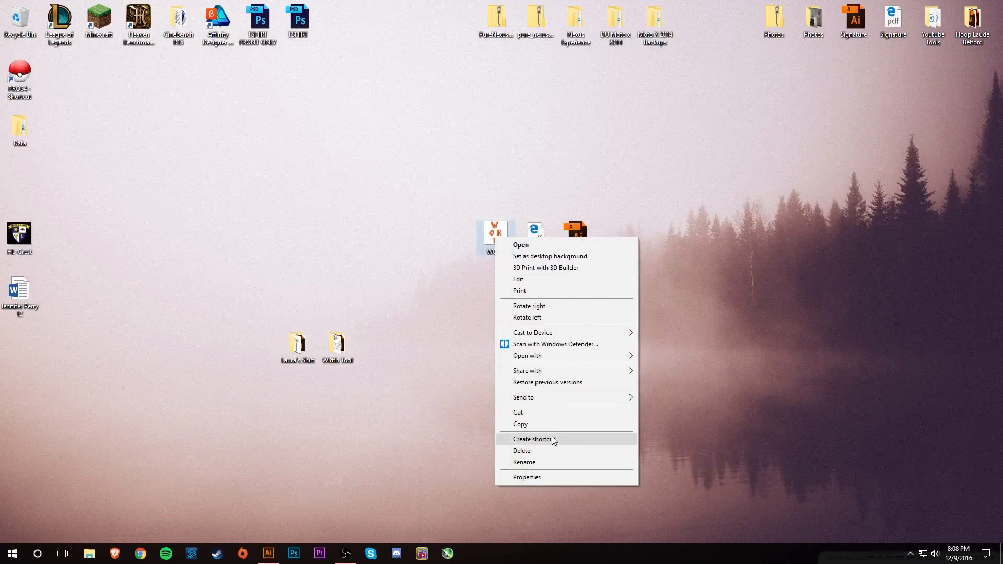
{"action": "left_click", "coordinate": [526, 478]}
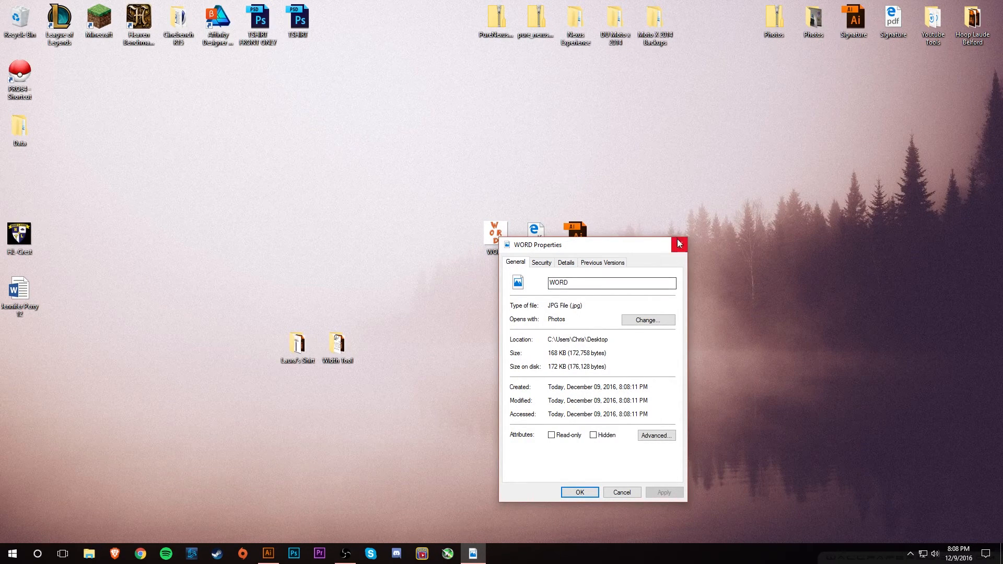
{"action": "left_click", "coordinate": [679, 244]}
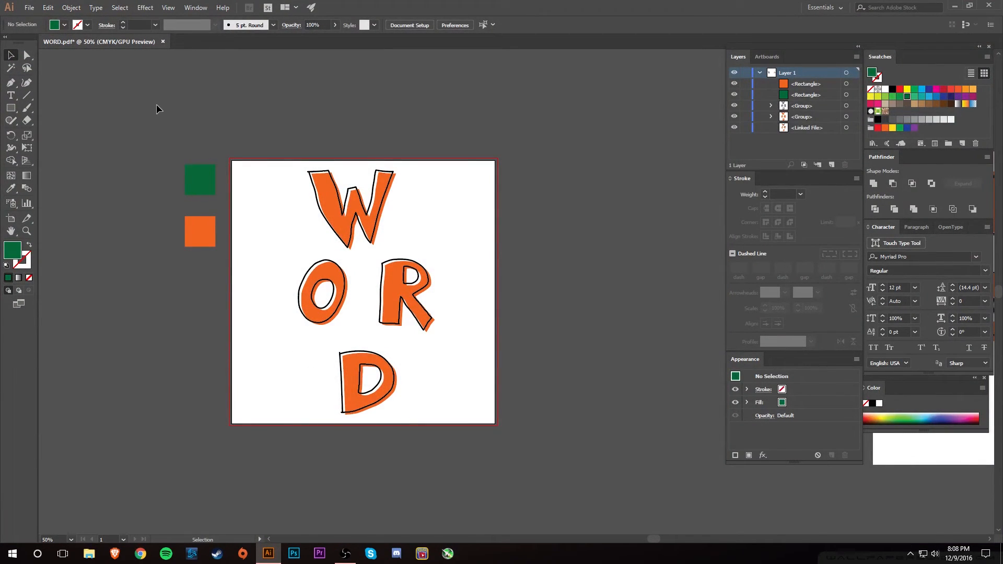
{"action": "mouse_move", "coordinate": [117, 109]}
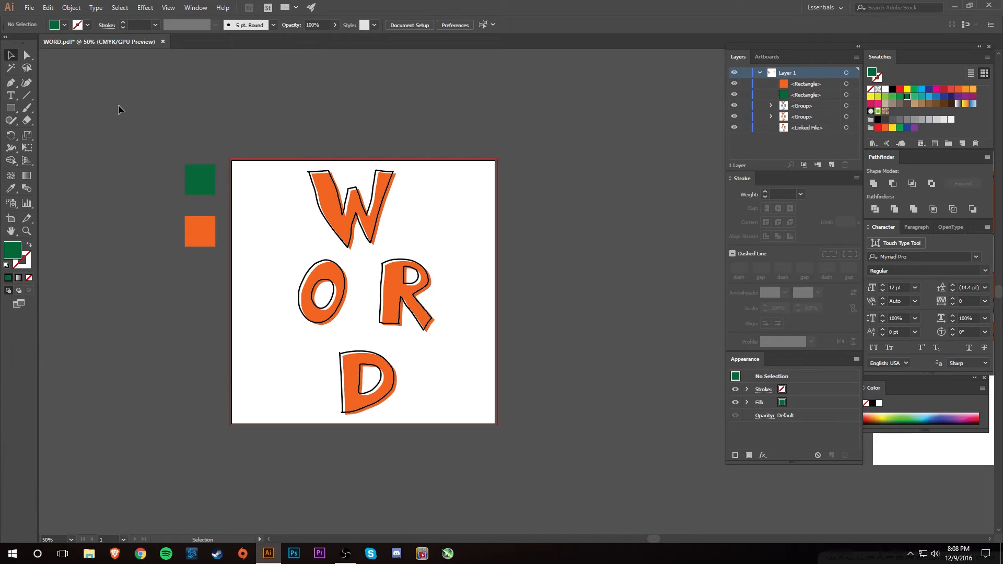
Bring up the Export As dialog for WORD on the Desktop.
{"action": "left_click", "coordinate": [29, 7]}
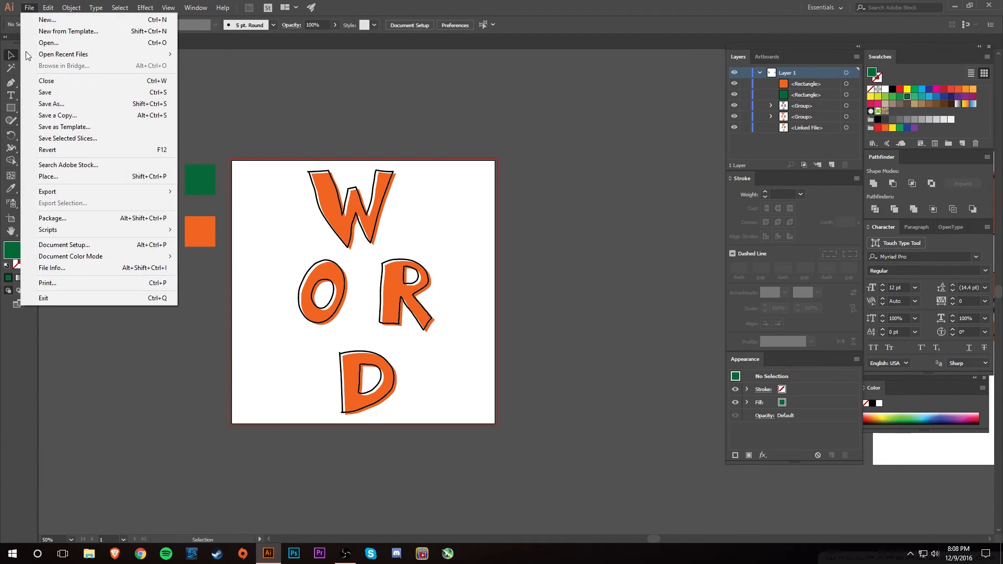
{"action": "mouse_move", "coordinate": [99, 191]}
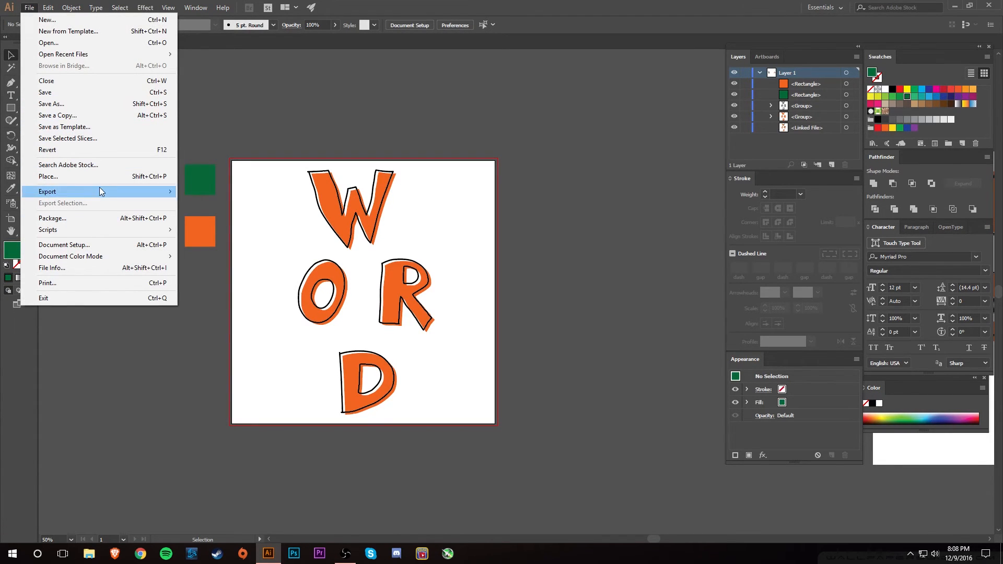
{"action": "mouse_move", "coordinate": [47, 191]}
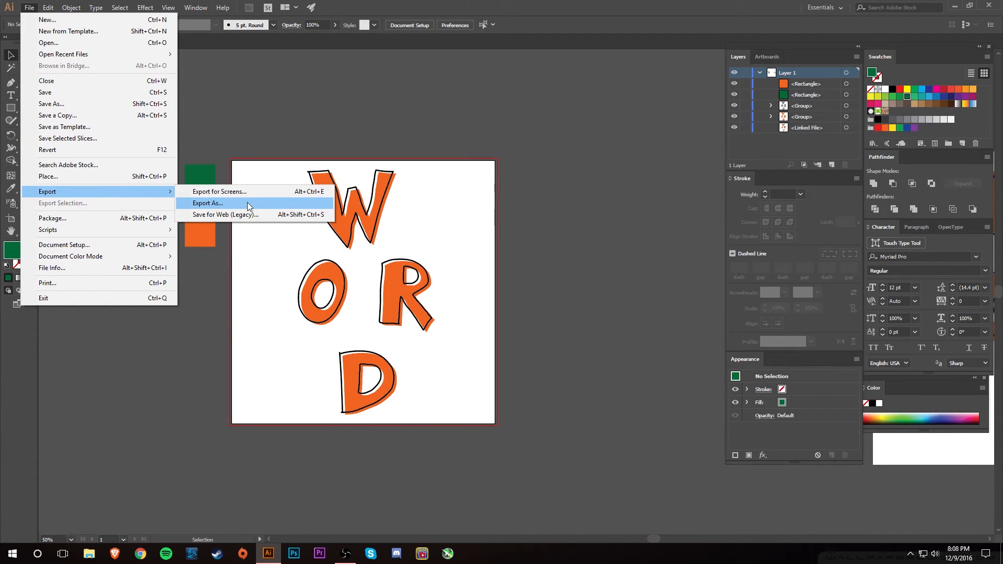
{"action": "mouse_move", "coordinate": [218, 192]}
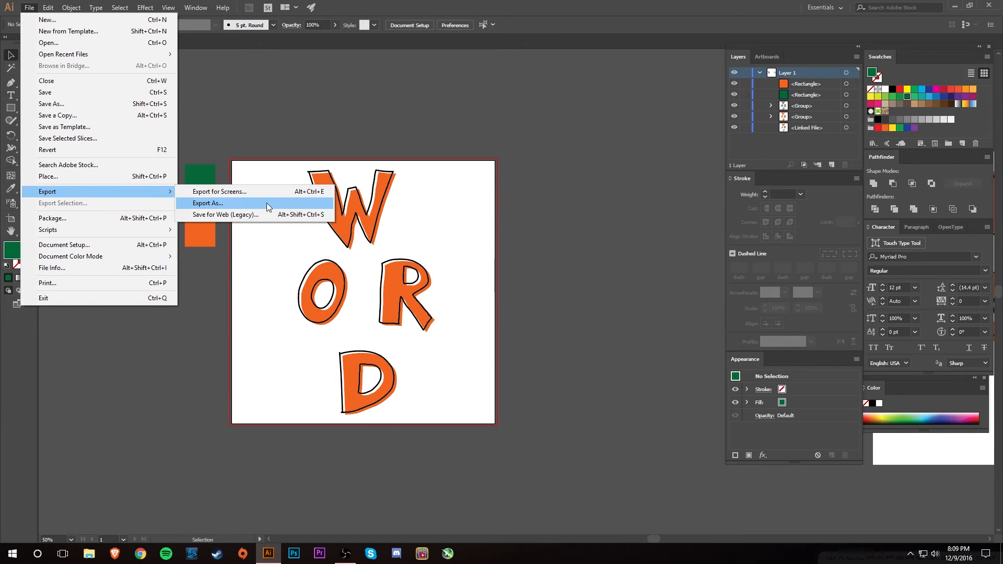
{"action": "left_click", "coordinate": [206, 203]}
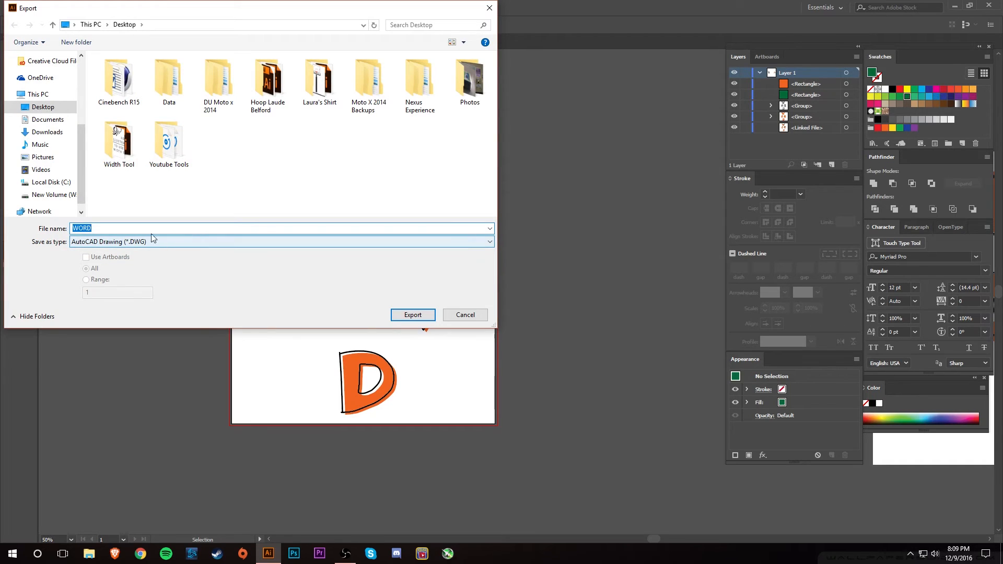
Export WORD to the desktop as JPEG with Use Artboards ticked.
{"action": "left_click", "coordinate": [281, 241]}
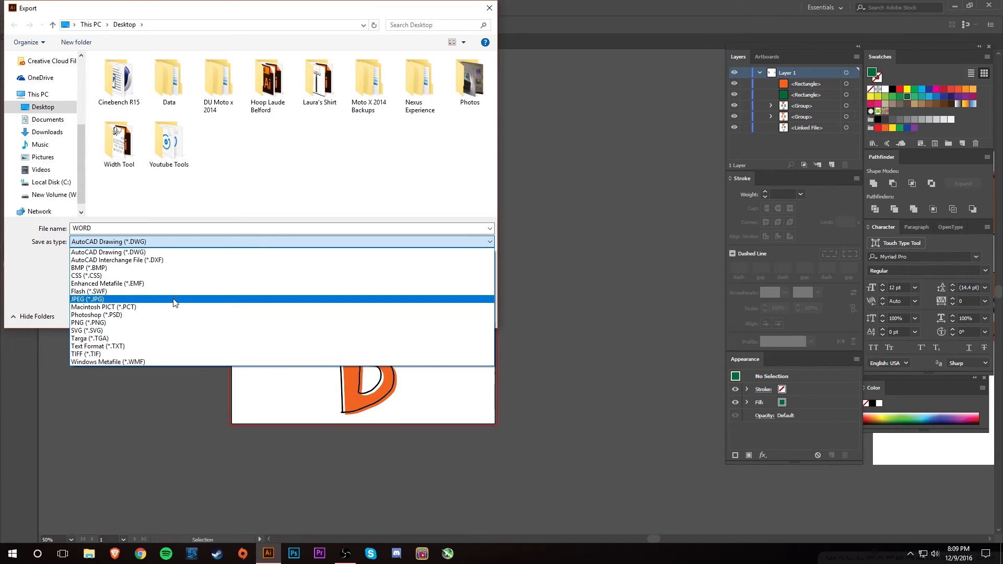
{"action": "mouse_move", "coordinate": [159, 323]}
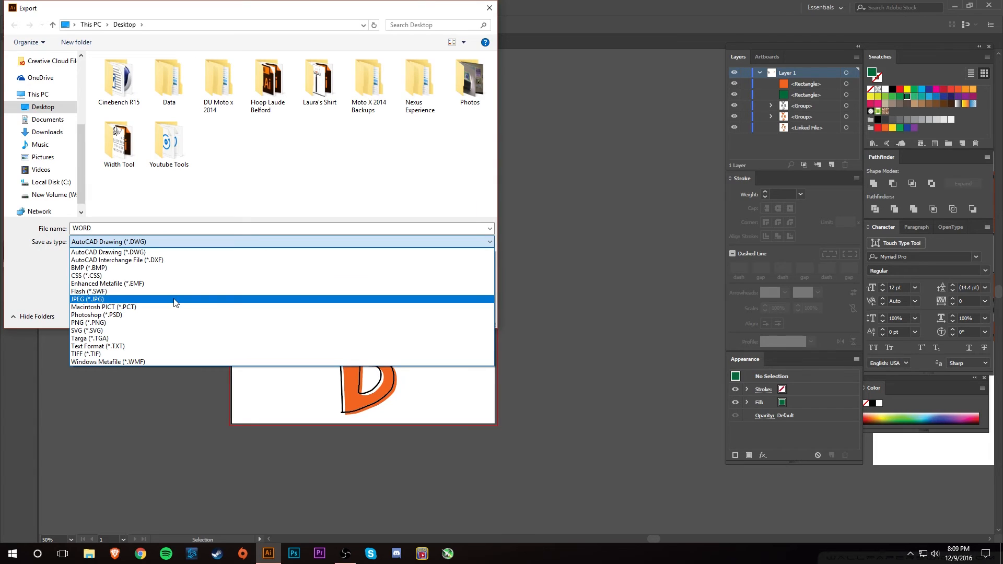
{"action": "left_click", "coordinate": [87, 298]}
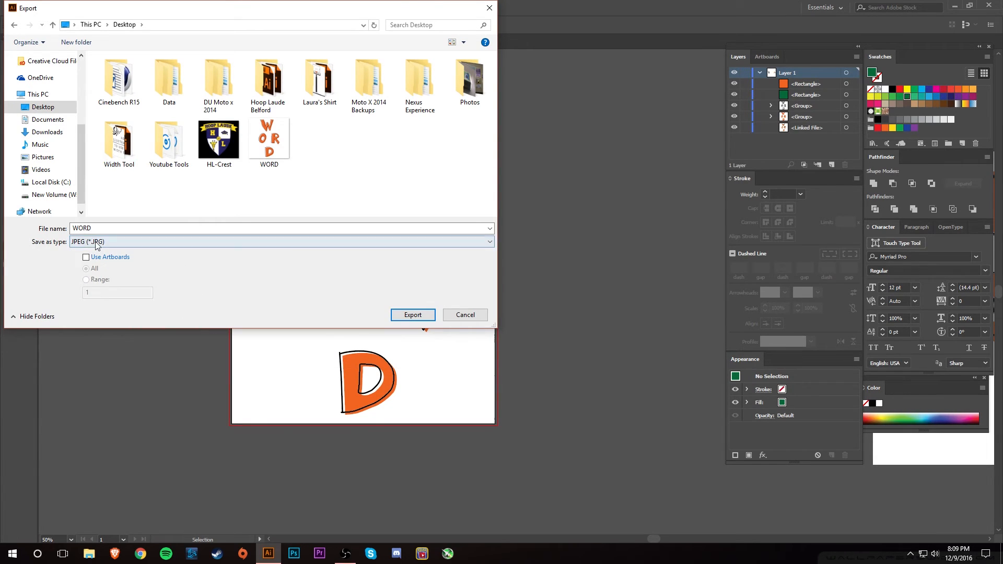
{"action": "left_click", "coordinate": [87, 257]}
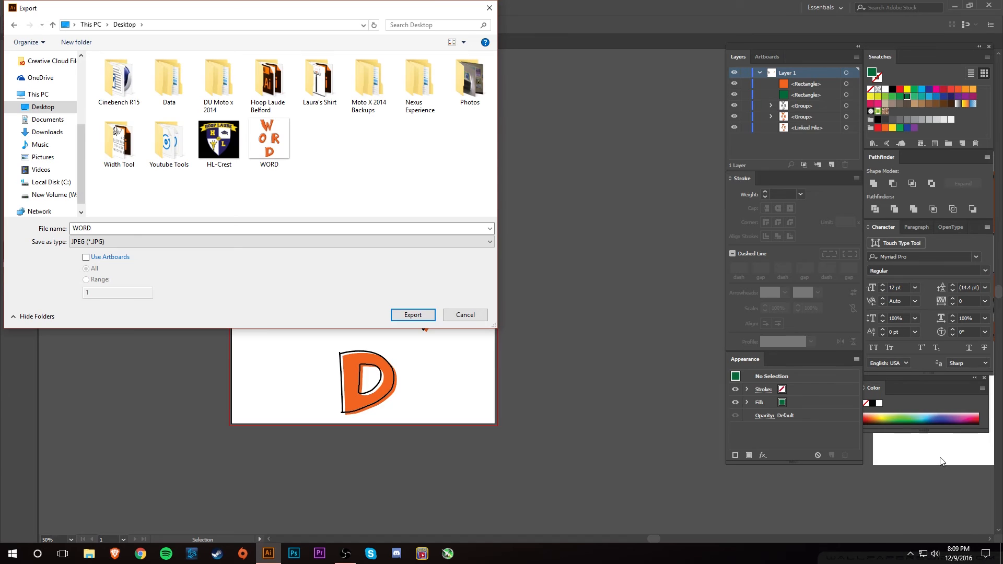
{"action": "left_click", "coordinate": [86, 257]}
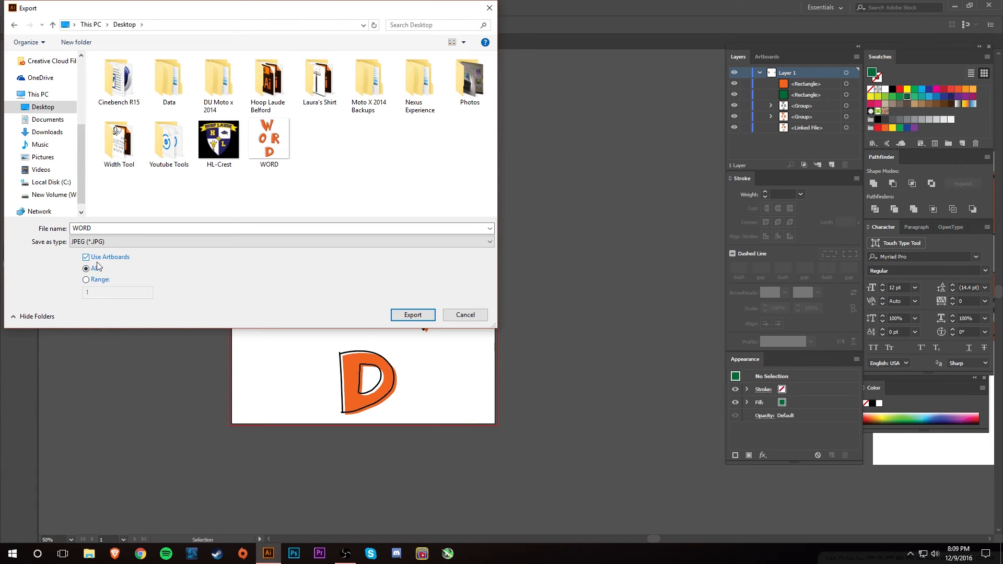
{"action": "left_click", "coordinate": [412, 315]}
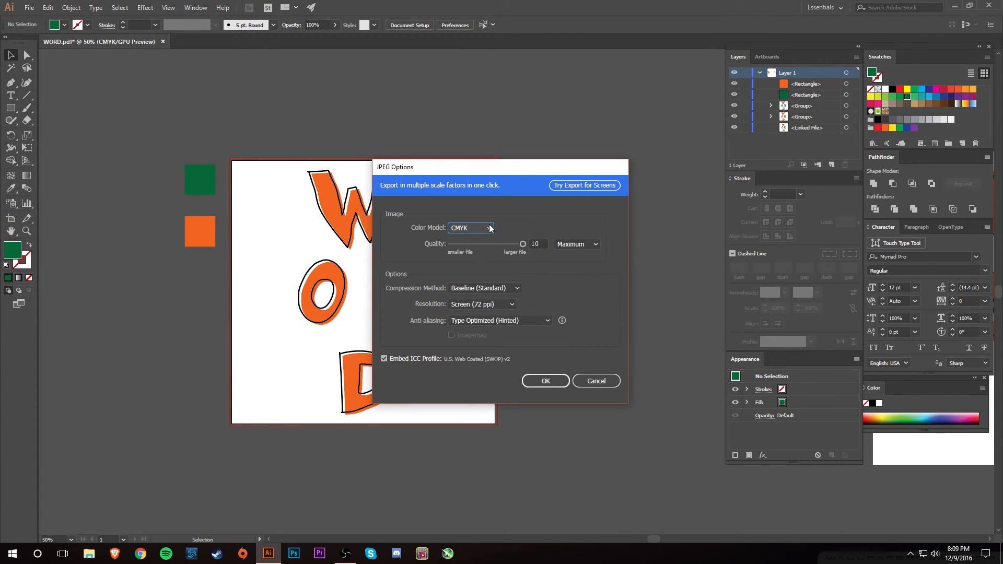
Try the RGB colour model, then keep CMYK for the JPEG.
{"action": "left_click", "coordinate": [489, 228]}
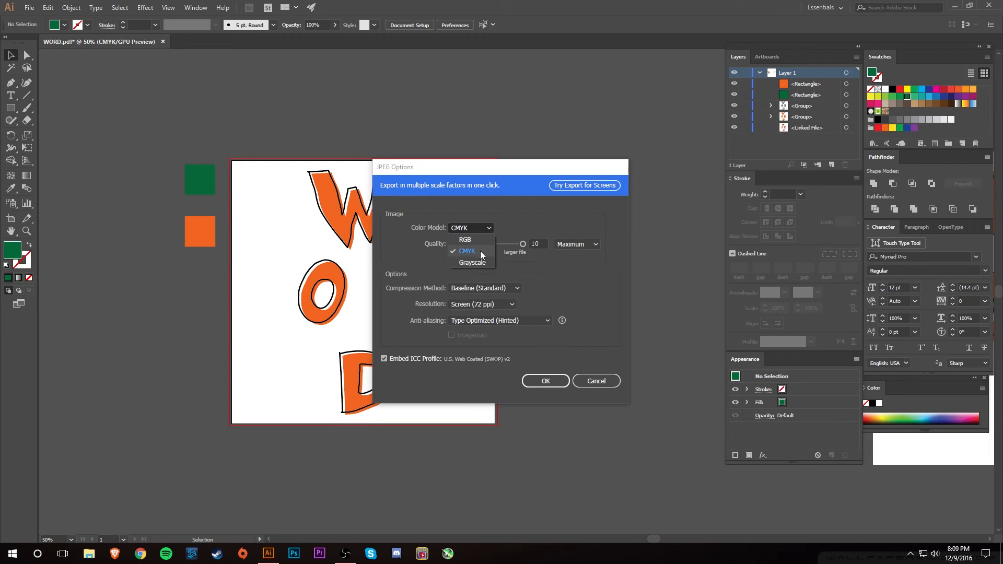
{"action": "left_click", "coordinate": [467, 250]}
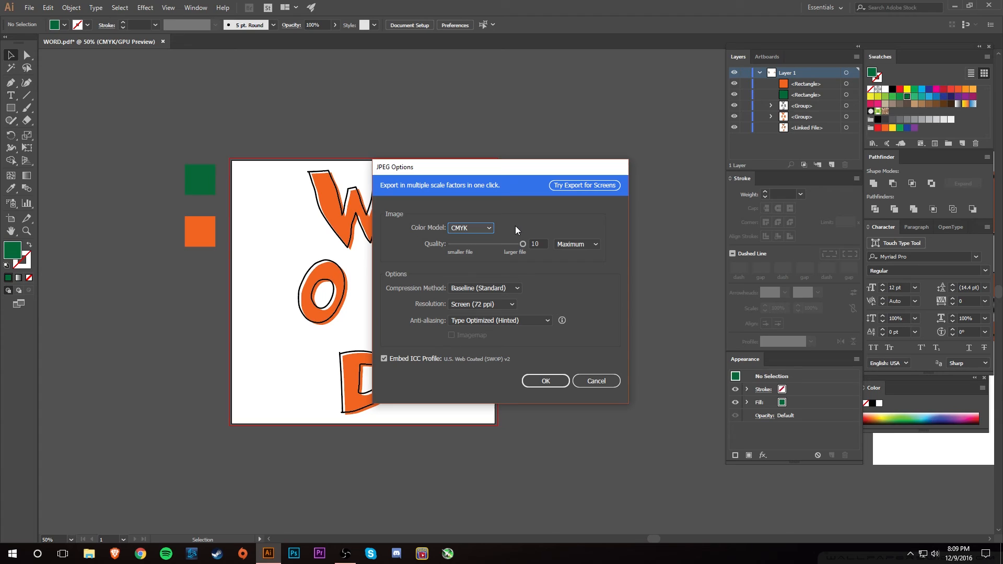
{"action": "left_click", "coordinate": [471, 228]}
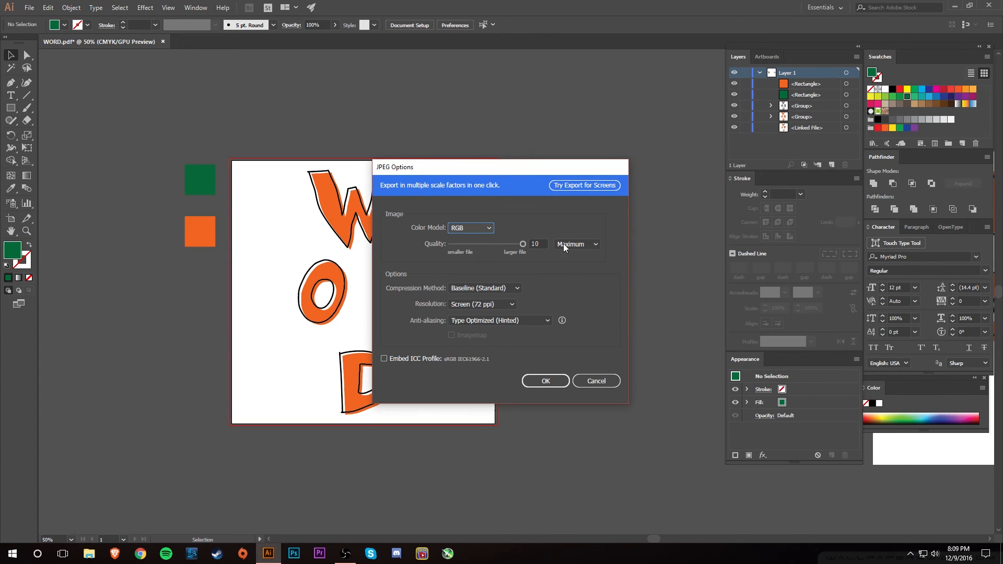
{"action": "left_click", "coordinate": [471, 228]}
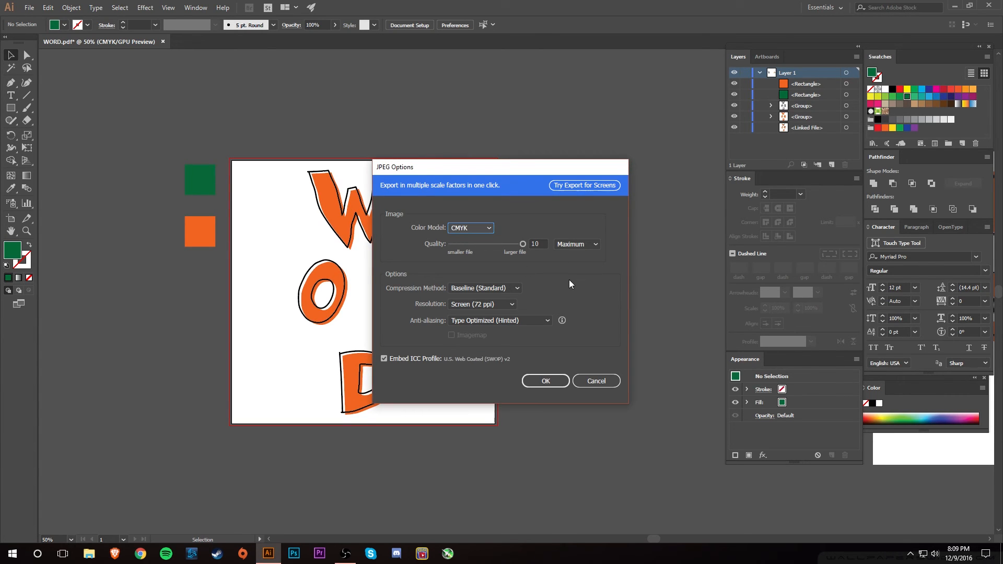
{"action": "mouse_move", "coordinate": [574, 267]}
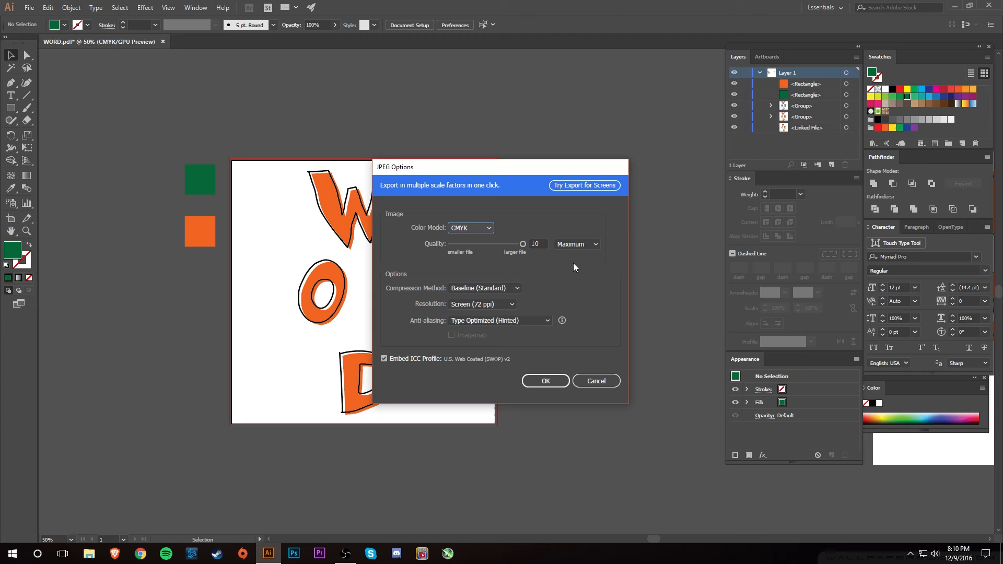
{"action": "mouse_move", "coordinate": [445, 242]}
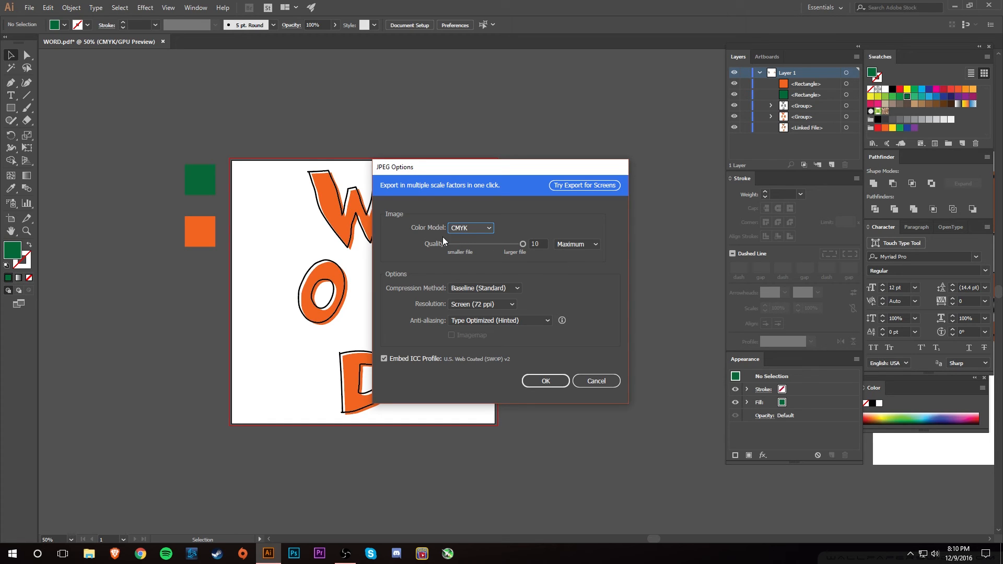
{"action": "mouse_move", "coordinate": [518, 274]}
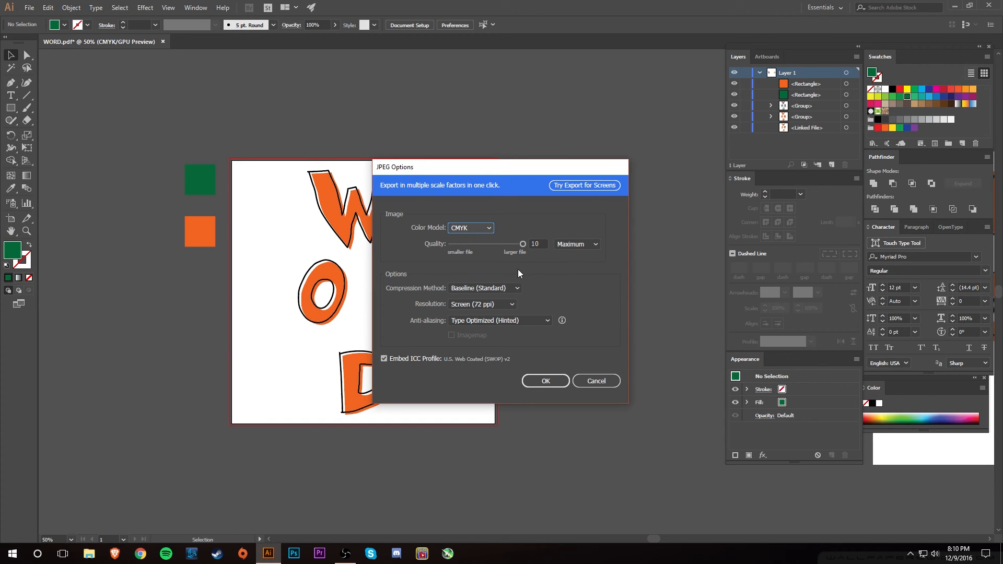
Keep quality 10 Maximum, set resolution to High (300 ppi) and export.
{"action": "left_click", "coordinate": [536, 243]}
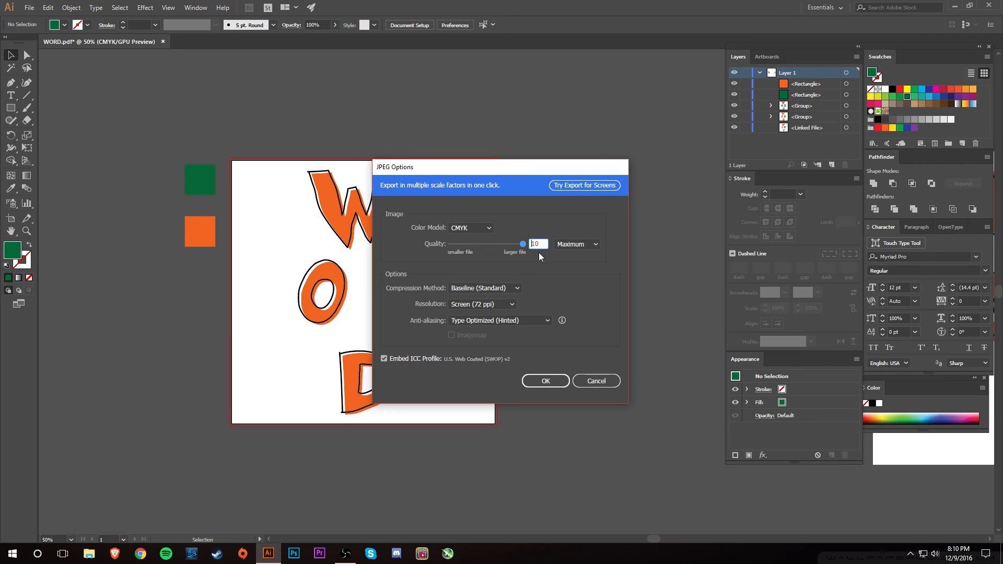
{"action": "mouse_move", "coordinate": [494, 303]}
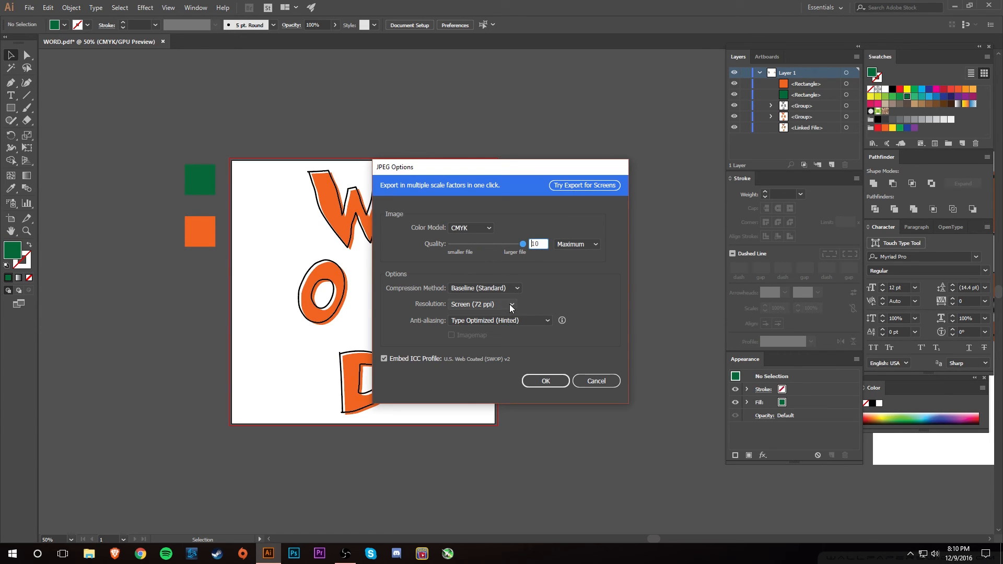
{"action": "left_click", "coordinate": [511, 304]}
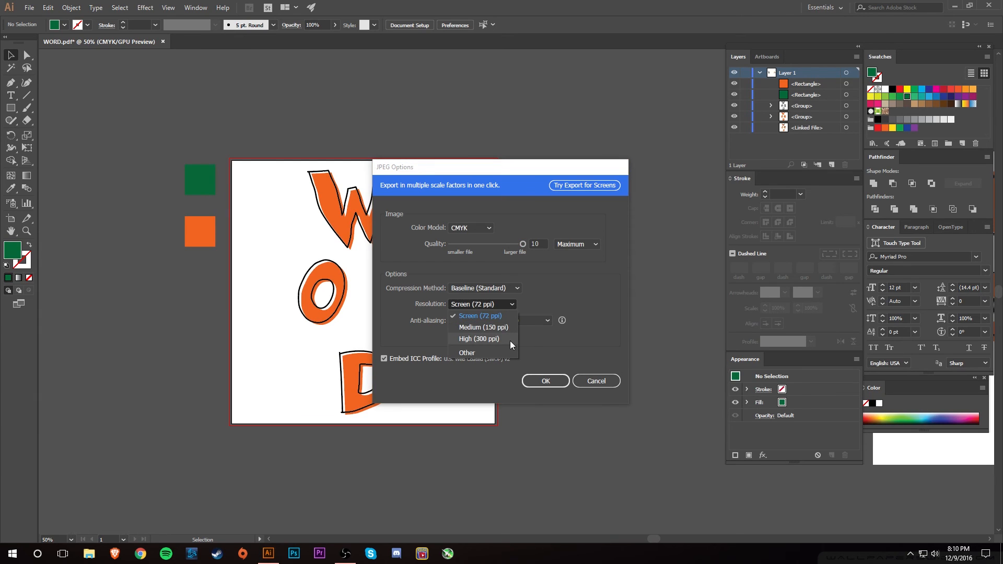
{"action": "left_click", "coordinate": [480, 338]}
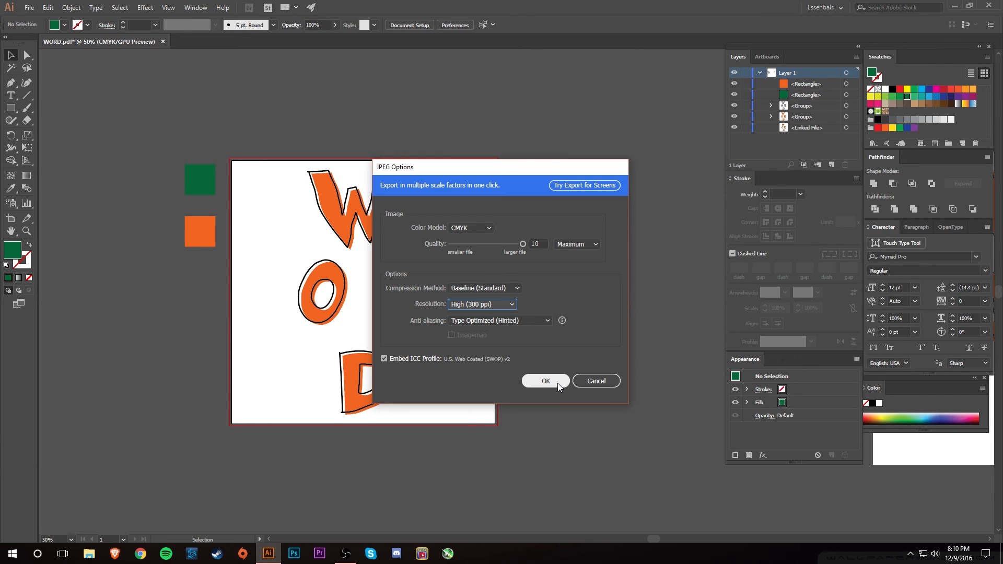
{"action": "left_click", "coordinate": [546, 380]}
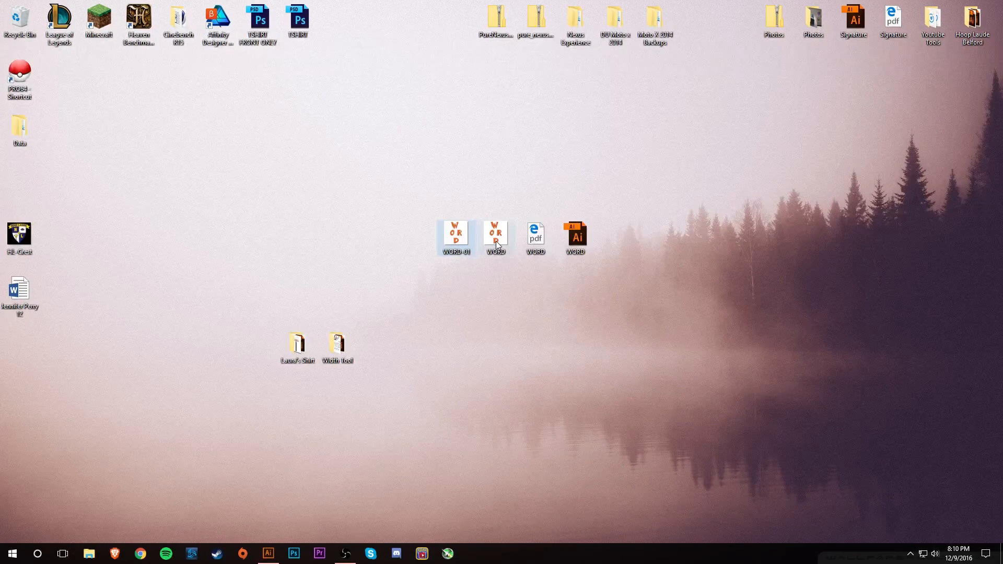
{"action": "mouse_move", "coordinate": [495, 239]}
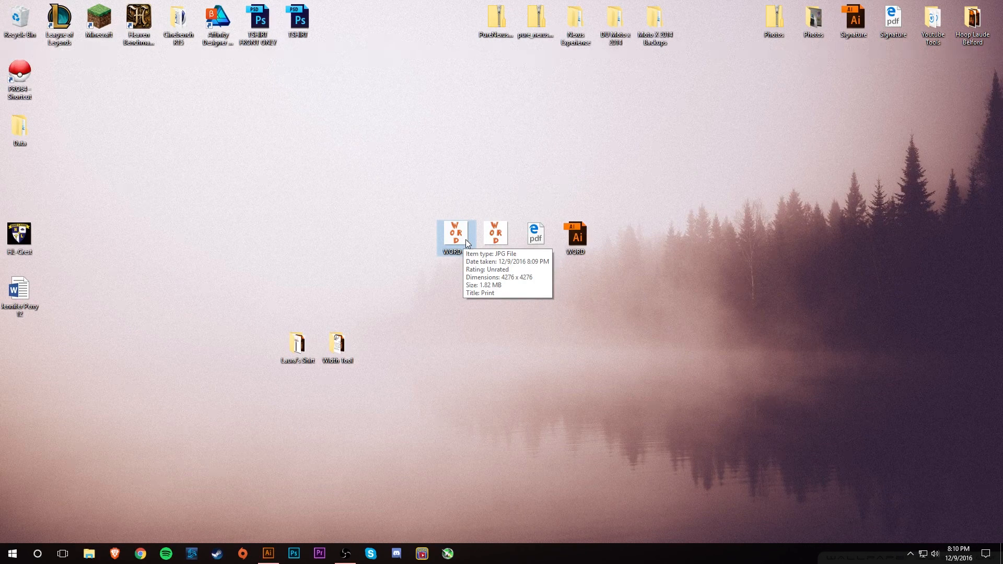
{"action": "mouse_move", "coordinate": [284, 552]}
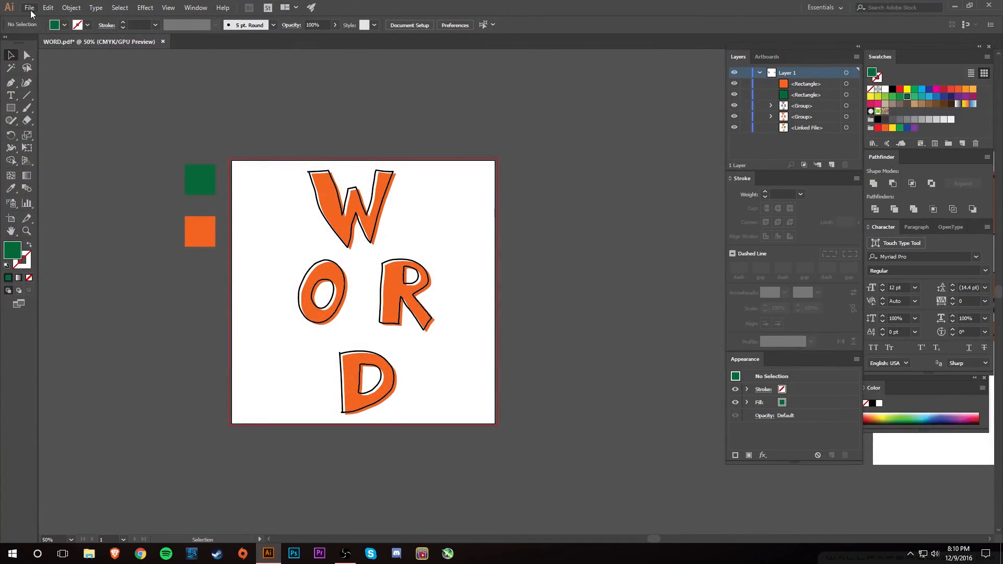
{"action": "left_click", "coordinate": [29, 7]}
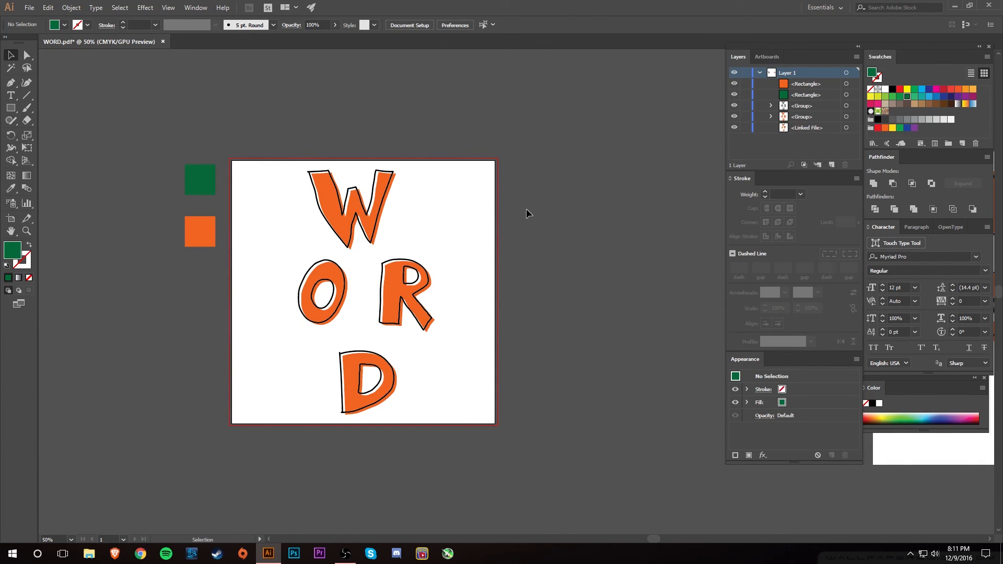
{"action": "mouse_move", "coordinate": [484, 169]}
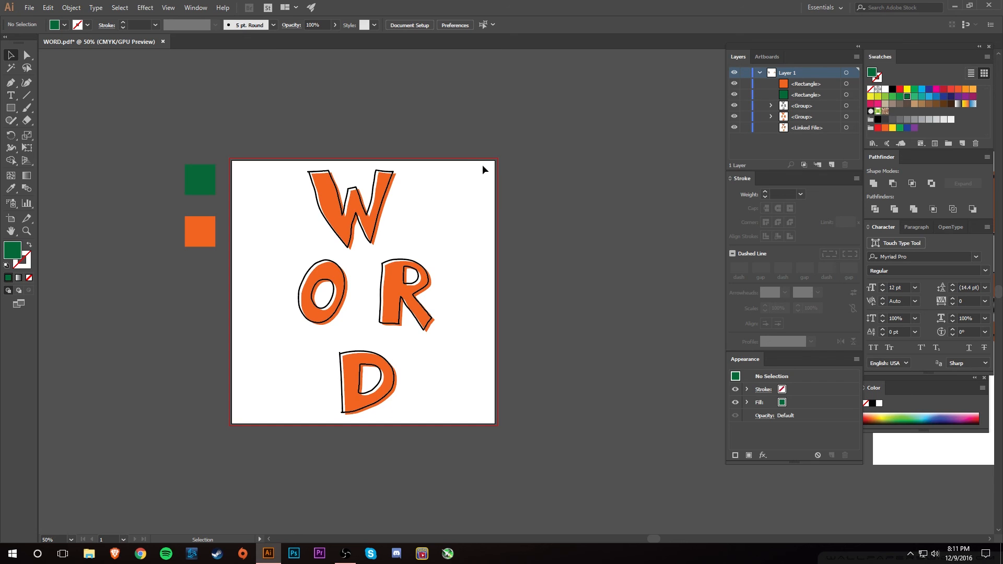